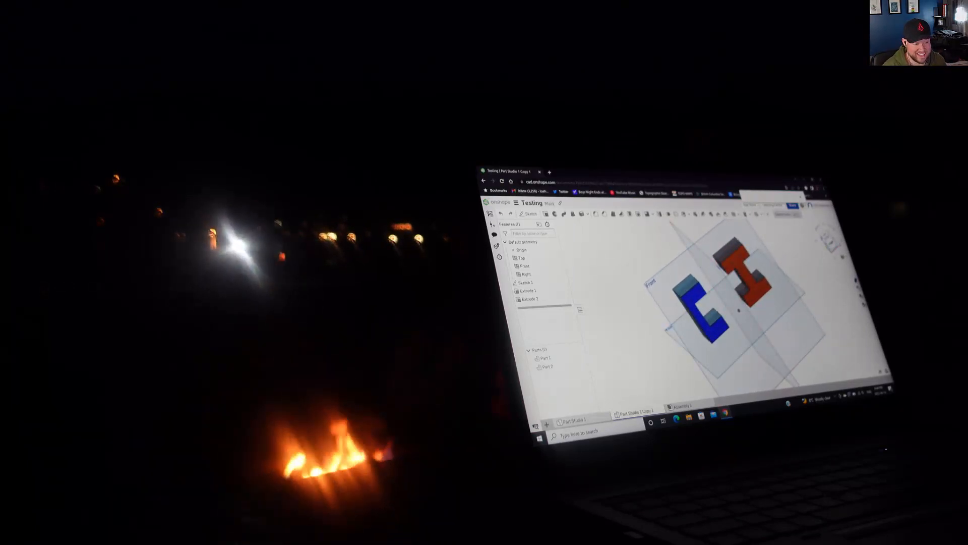
# Step: Review the Main workspace's 26 changes down to Start in Versions and history
pyautogui.click(10, 156)
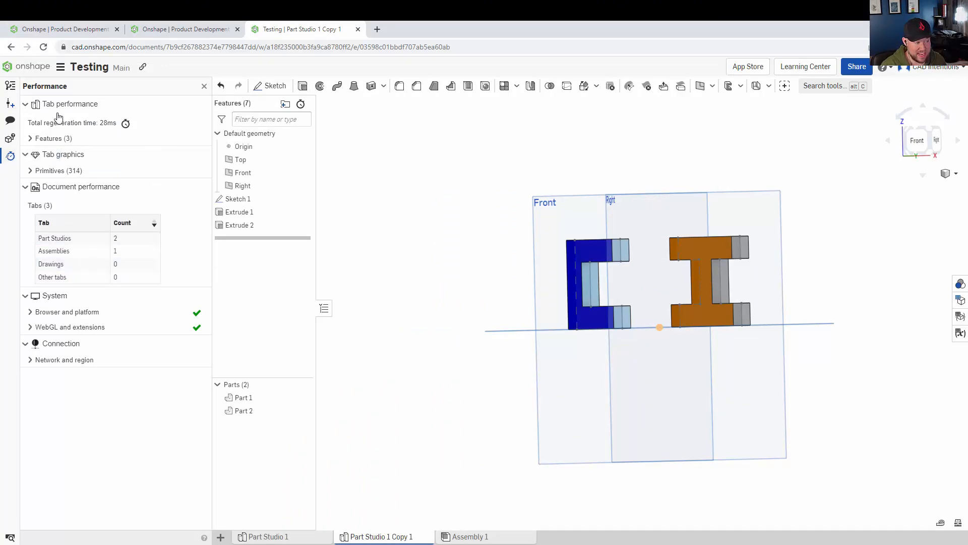
pyautogui.moveTo(182, 378)
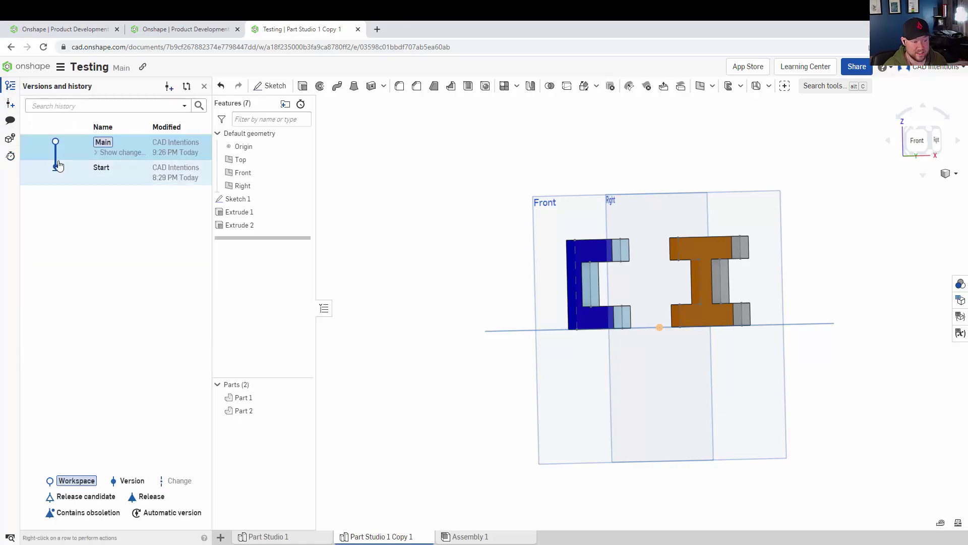
pyautogui.click(120, 152)
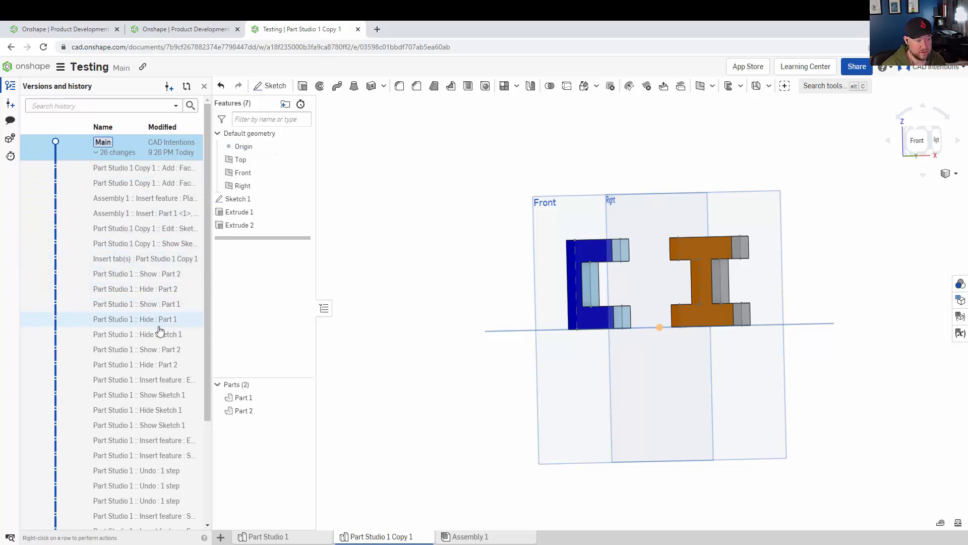
pyautogui.scroll(-3)
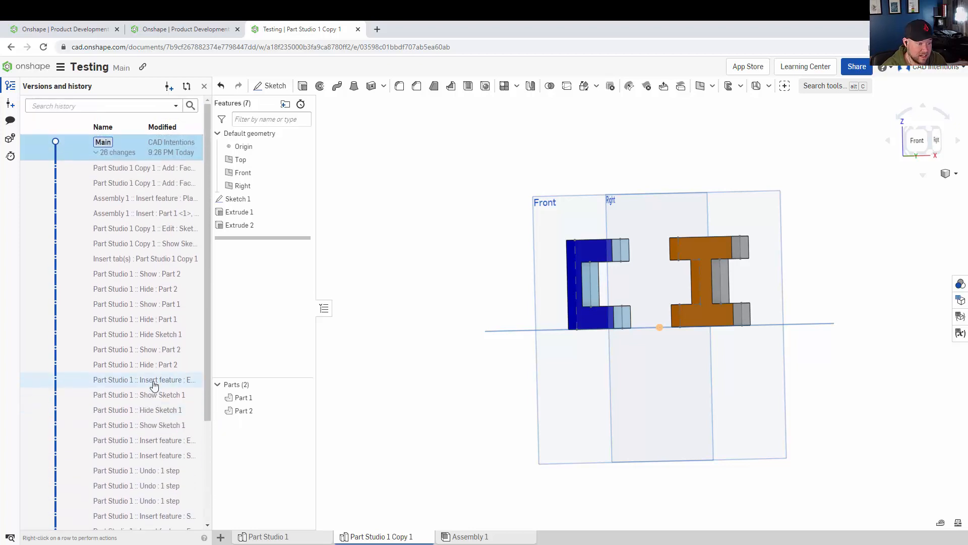
pyautogui.scroll(-3)
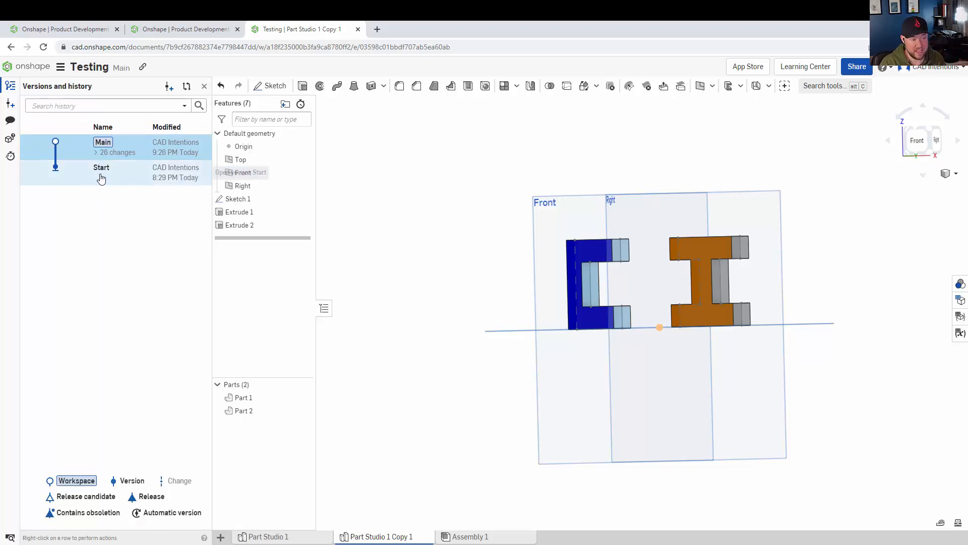
pyautogui.moveTo(111, 309)
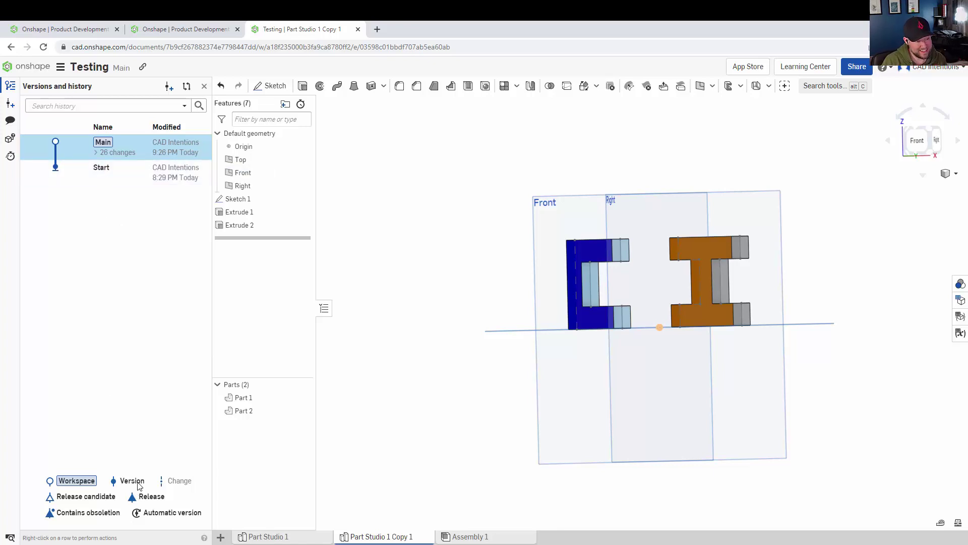
pyautogui.moveTo(102, 508)
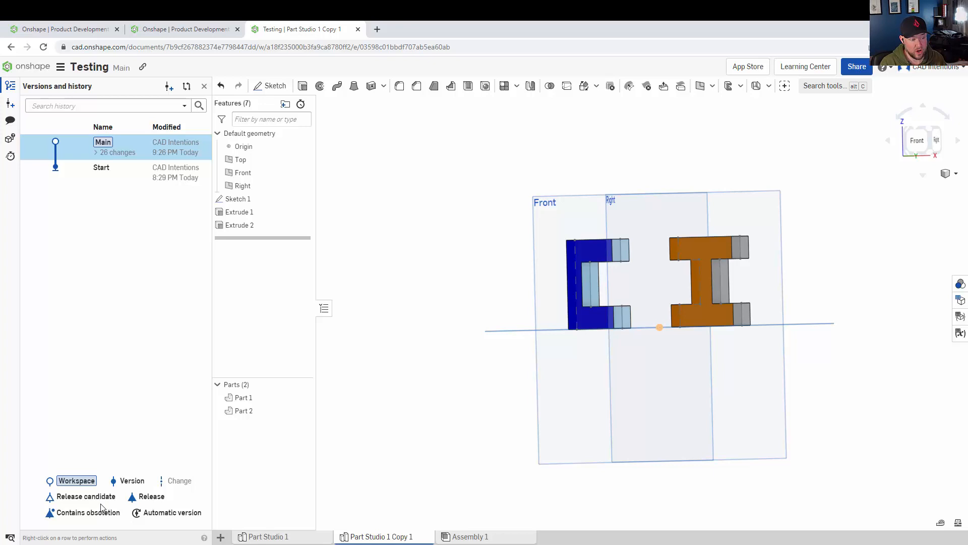
pyautogui.moveTo(159, 522)
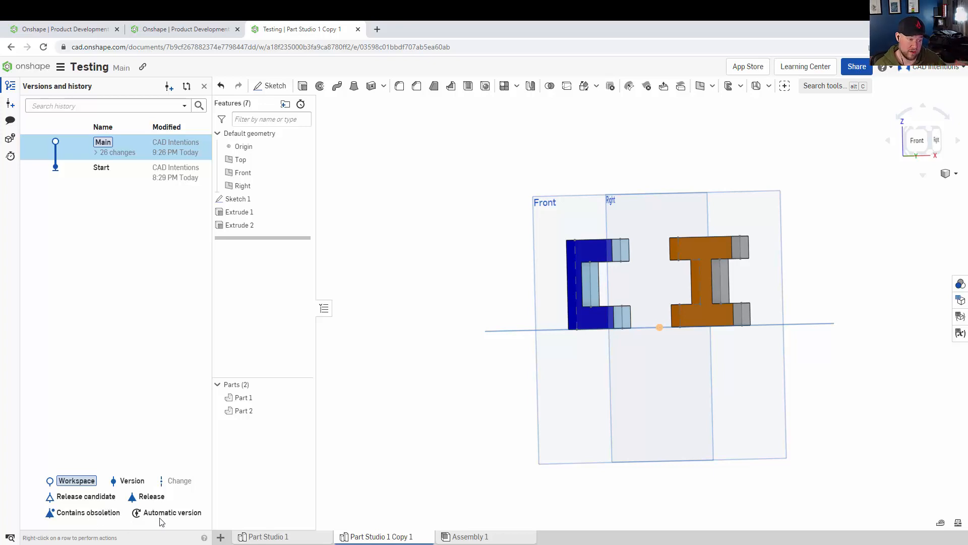
pyautogui.moveTo(138, 252)
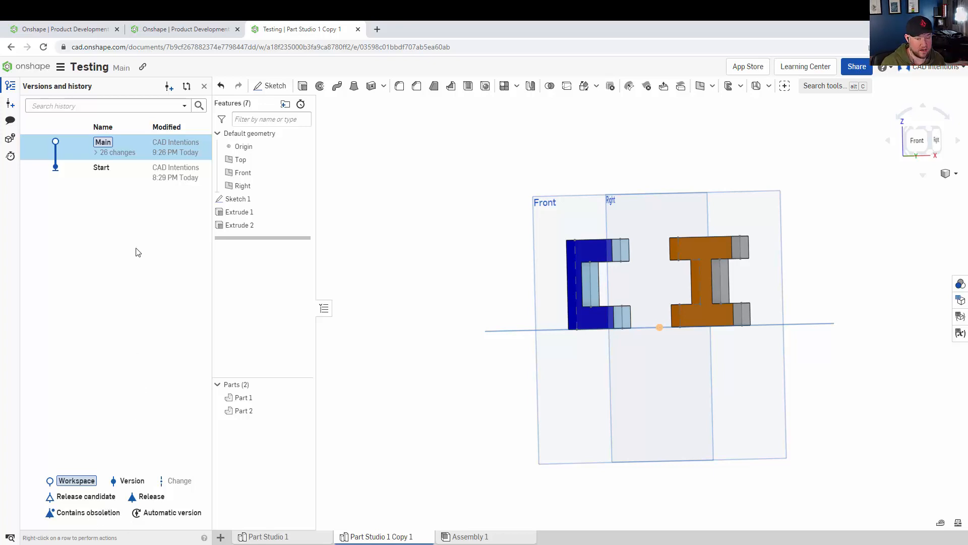
pyautogui.click(805, 66)
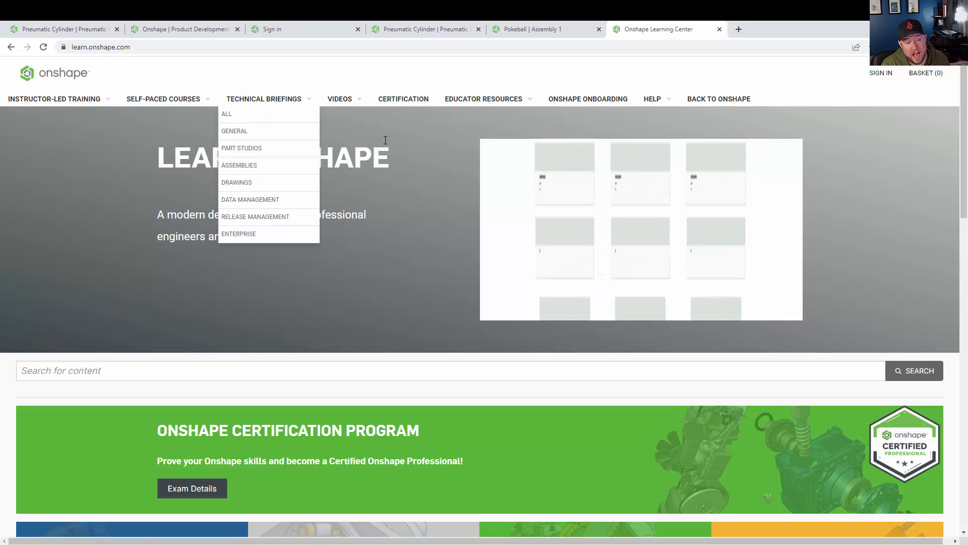
# Step: Browse the Learning Center home page's technical briefings and instructor-led training sections
pyautogui.scroll(-3)
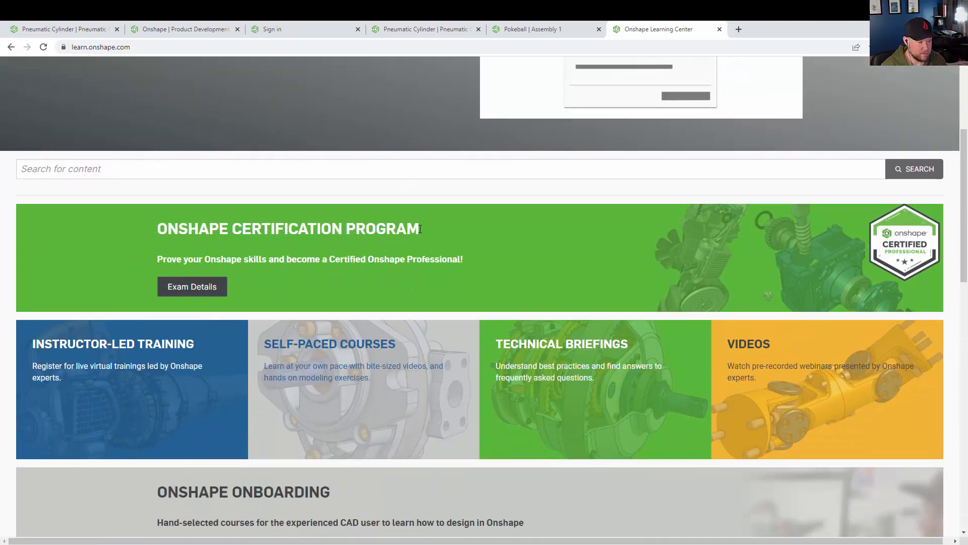
pyautogui.scroll(-3)
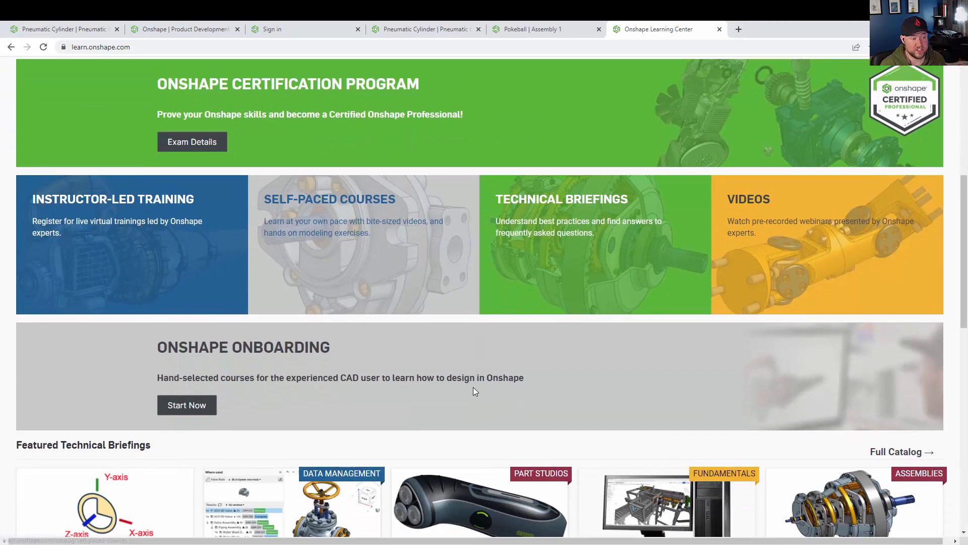
pyautogui.scroll(-3)
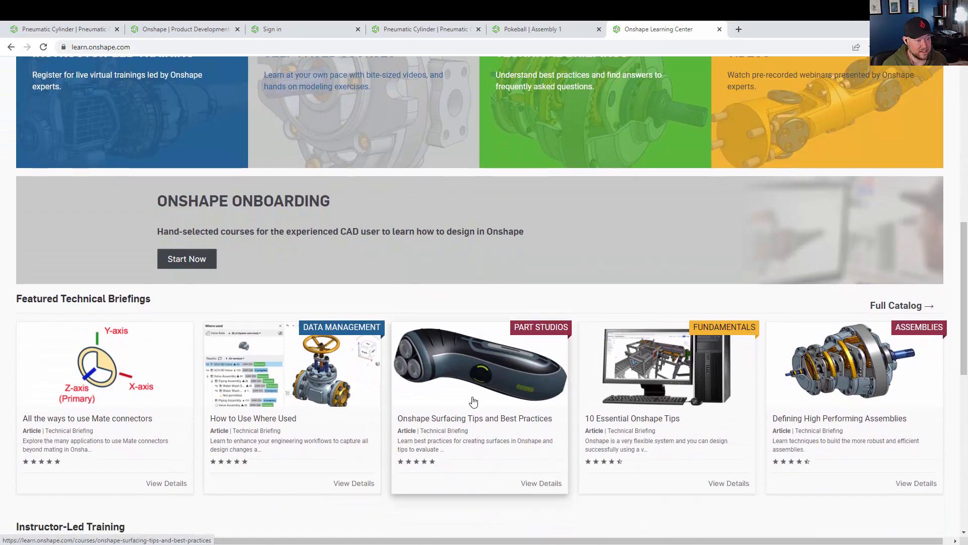
pyautogui.scroll(-3)
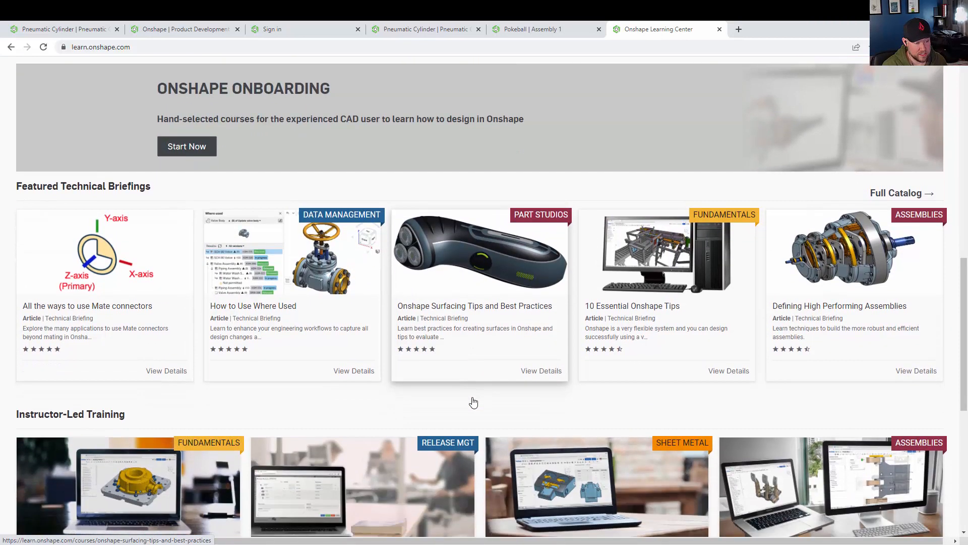
pyautogui.scroll(-3)
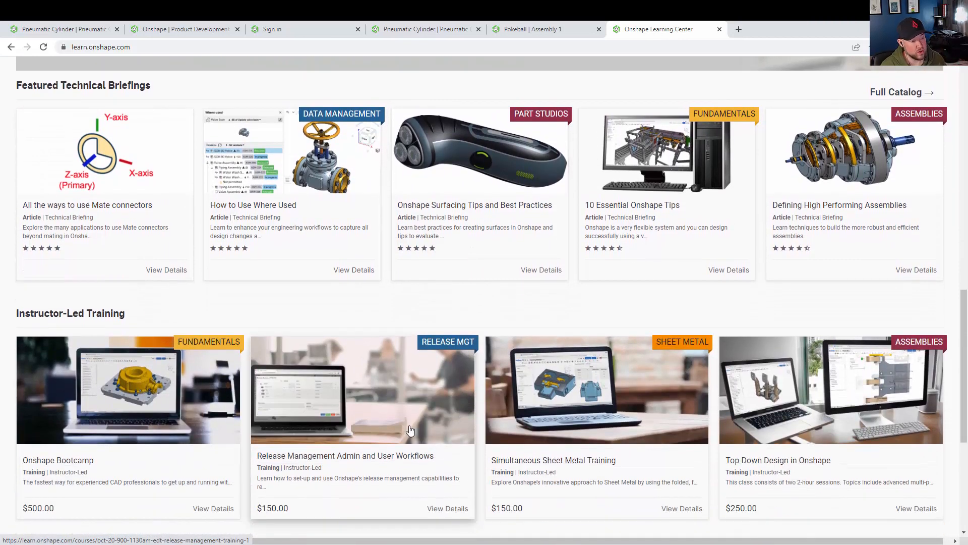
pyautogui.scroll(3)
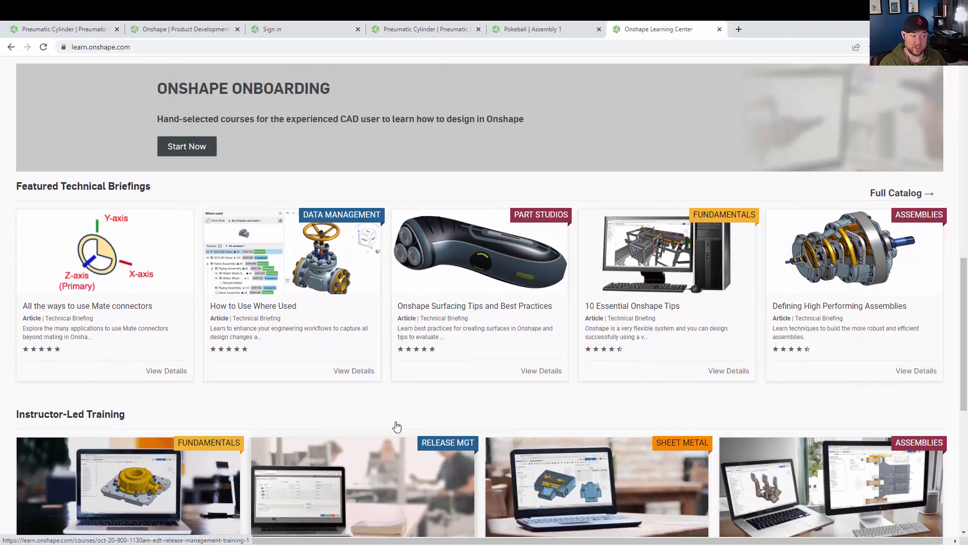
pyautogui.scroll(3)
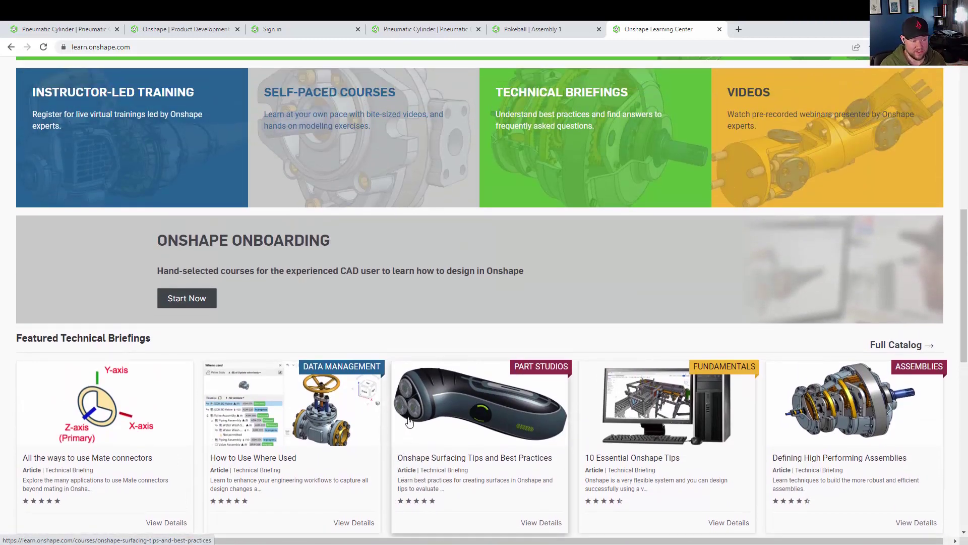
pyautogui.scroll(3)
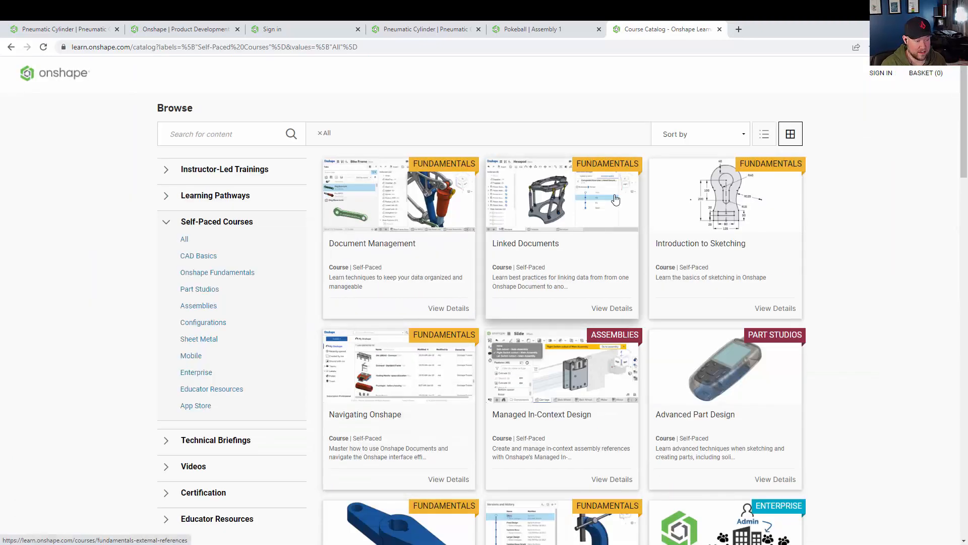
pyautogui.moveTo(302, 363)
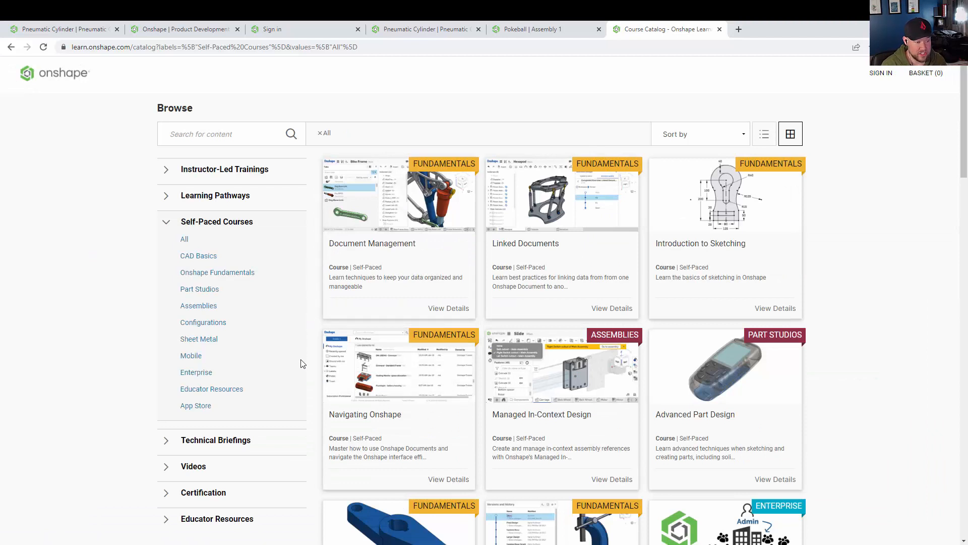
# Step: Scroll the self-paced course cards for Fundamentals, Assemblies and Part Studios
pyautogui.scroll(-3)
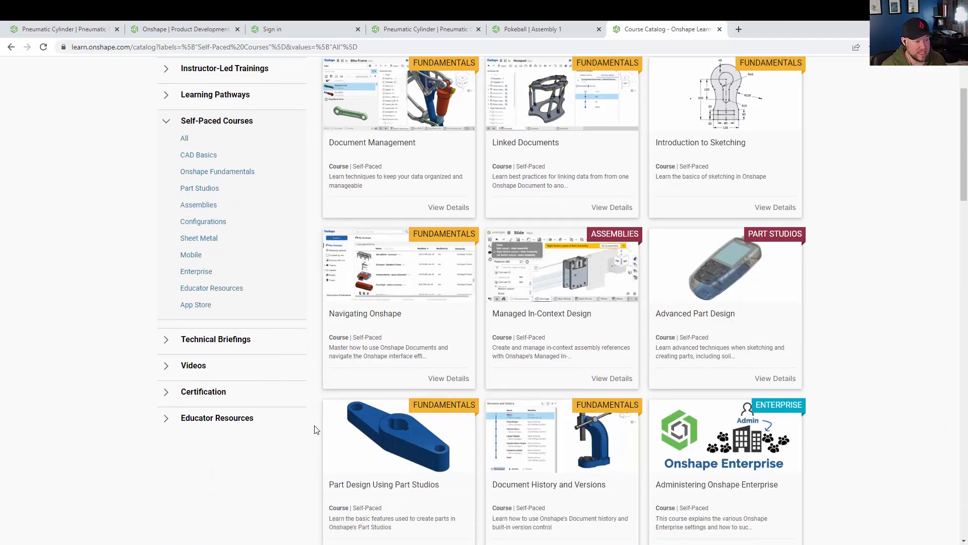
pyautogui.scroll(-3)
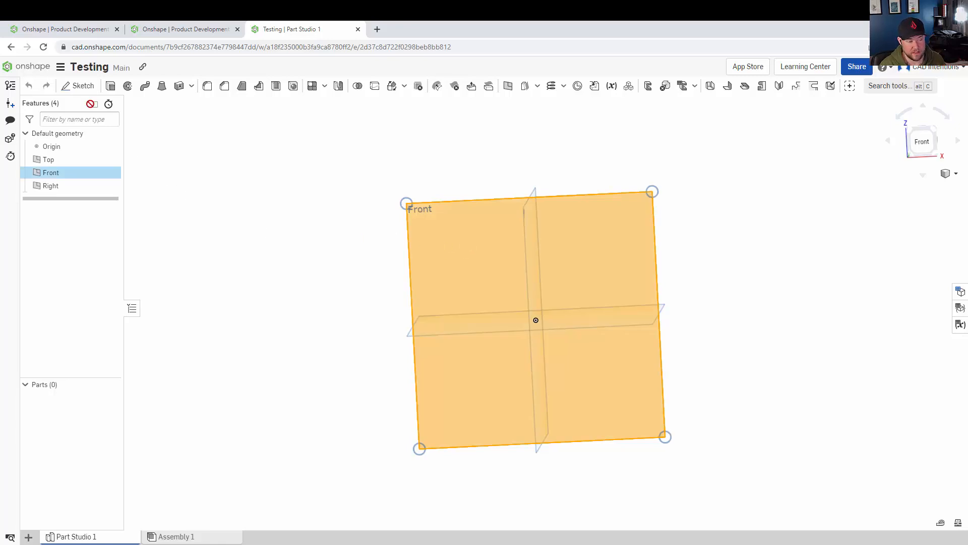
# Step: Begin Sketch 1 on the Front plane with the Corner rectangle tool active
pyautogui.click(77, 85)
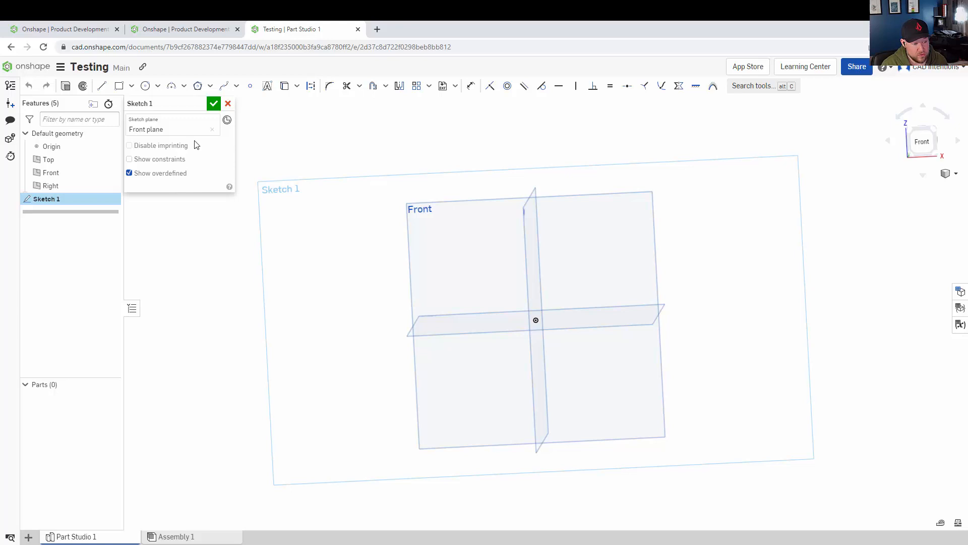
pyautogui.moveTo(866, 144)
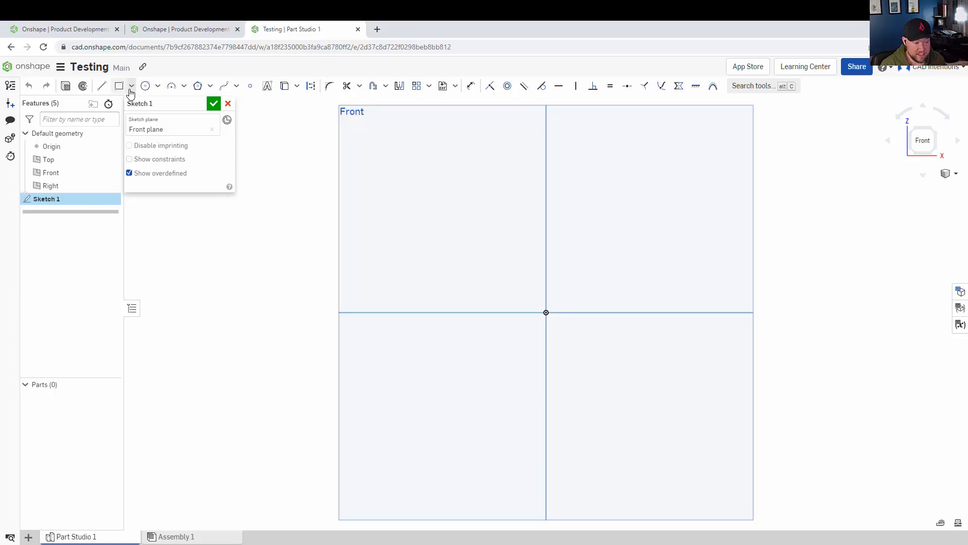
pyautogui.moveTo(119, 85)
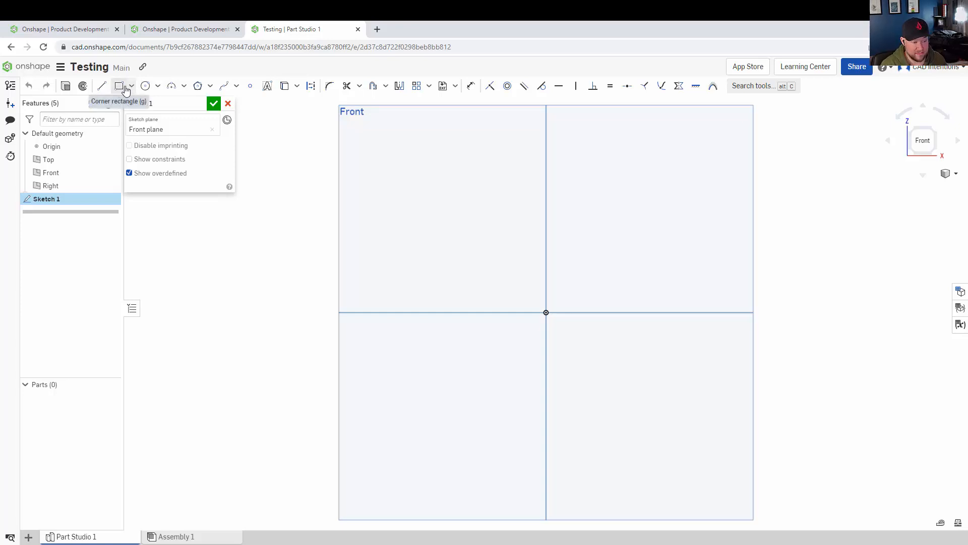
pyautogui.click(131, 86)
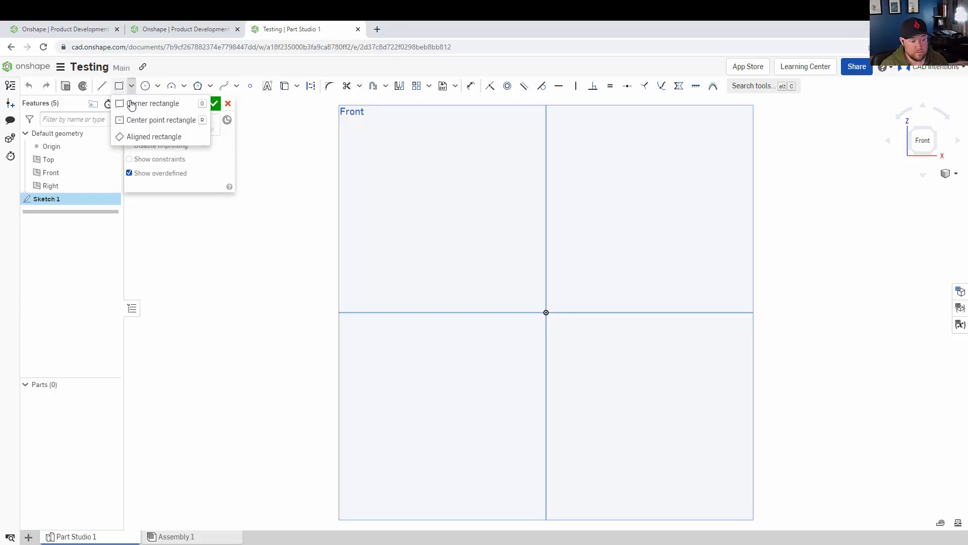
pyautogui.click(151, 103)
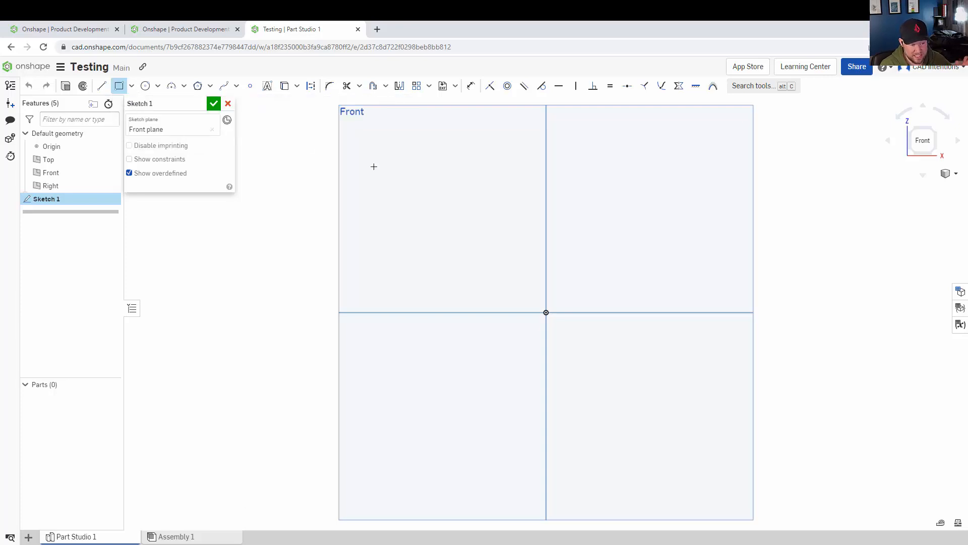
pyautogui.moveTo(545, 318)
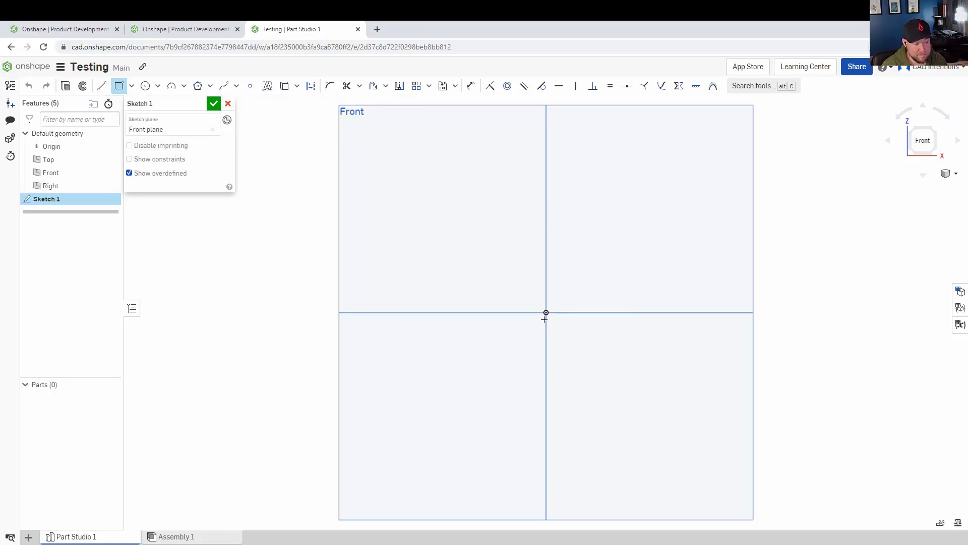
# Step: Draw a small rectangle from the origin, then select its region and try deleting it
pyautogui.click(487, 313)
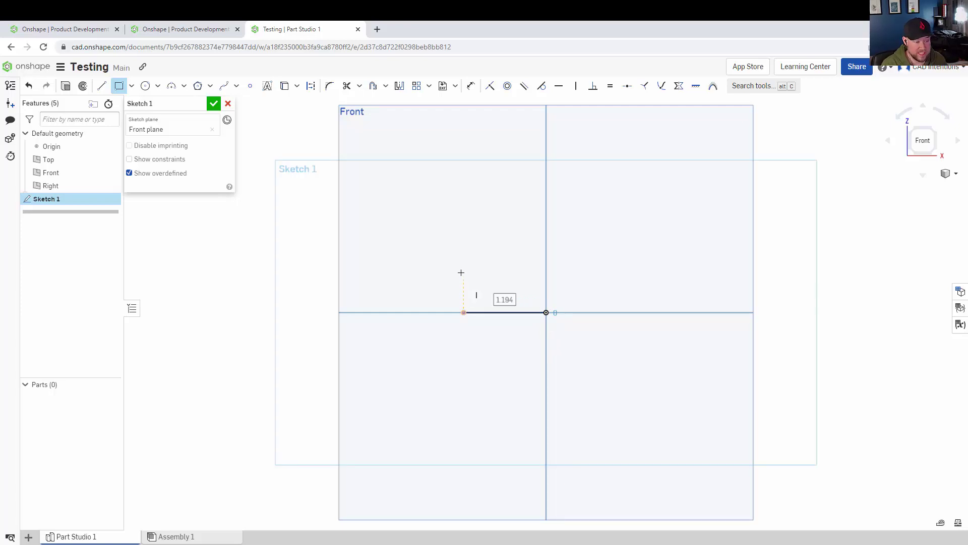
pyautogui.moveTo(464, 200)
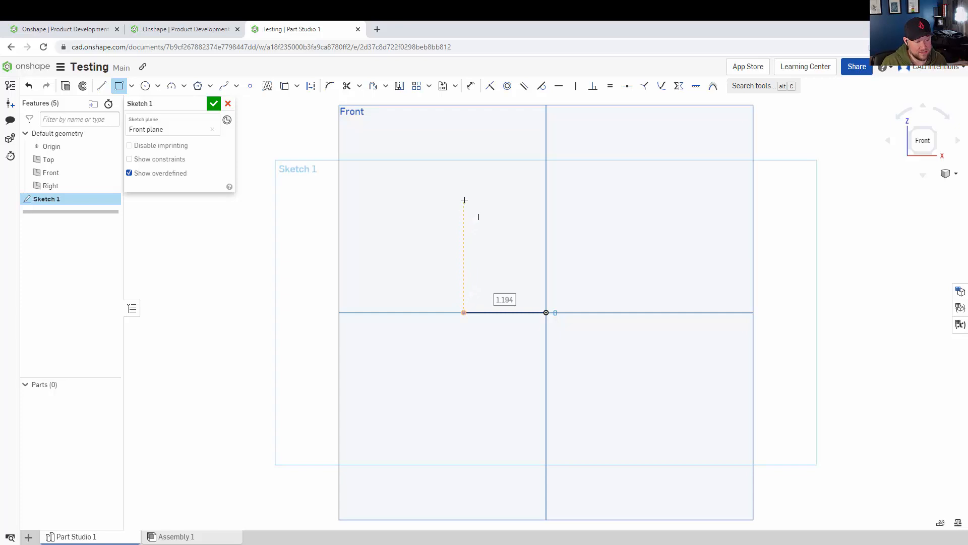
pyautogui.moveTo(495, 193)
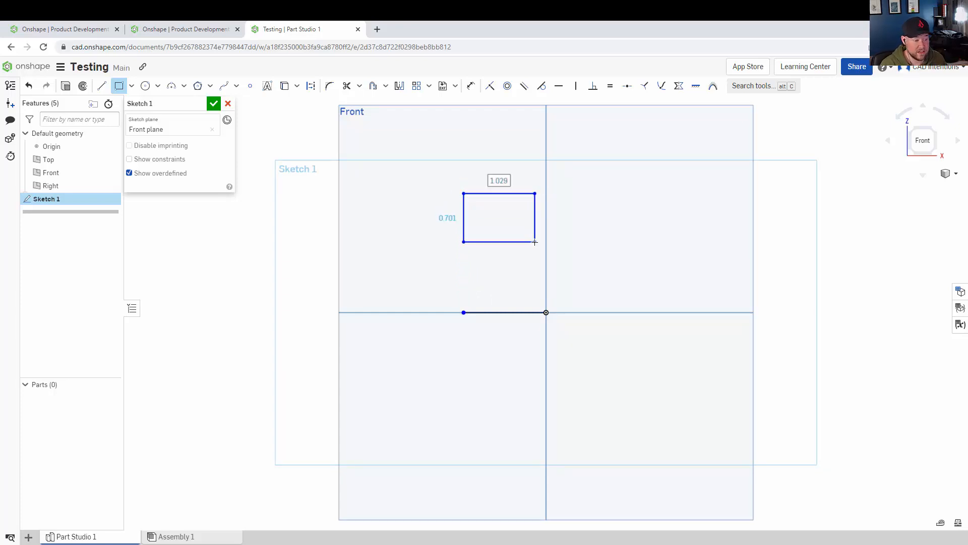
pyautogui.click(534, 243)
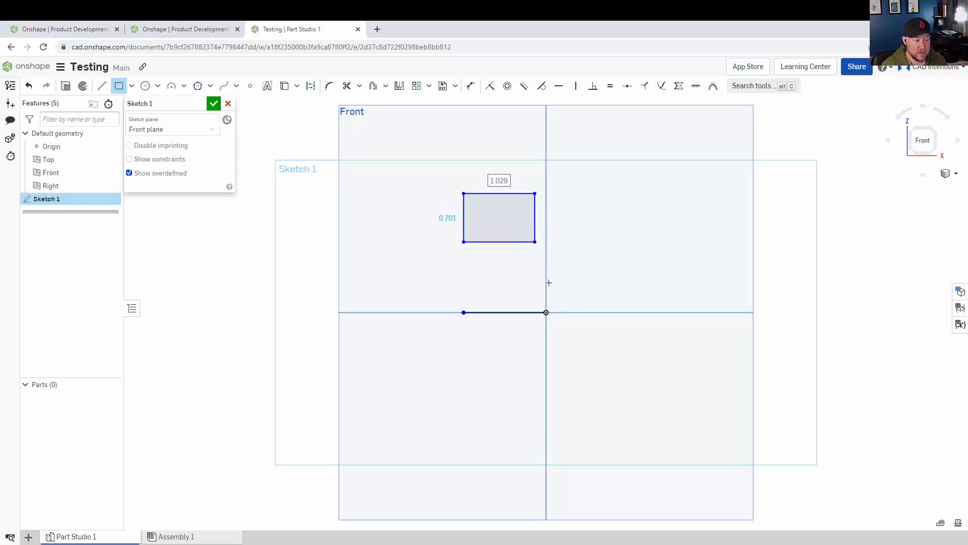
pyautogui.moveTo(516, 234)
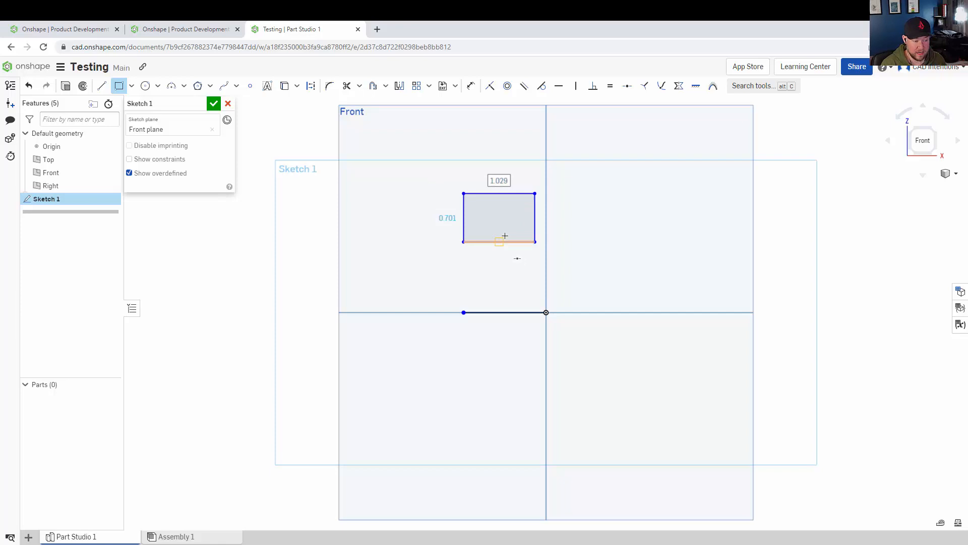
pyautogui.click(498, 218)
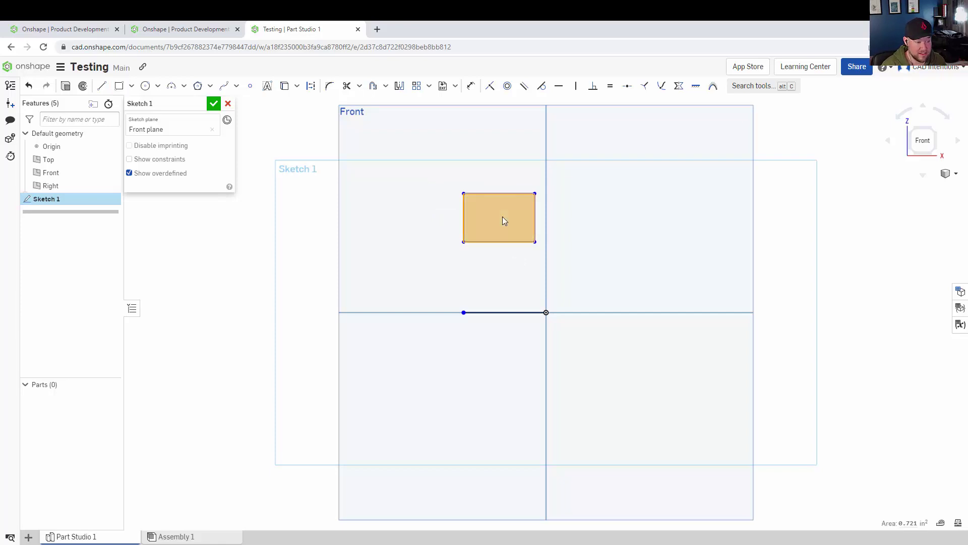
pyautogui.press('Delete')
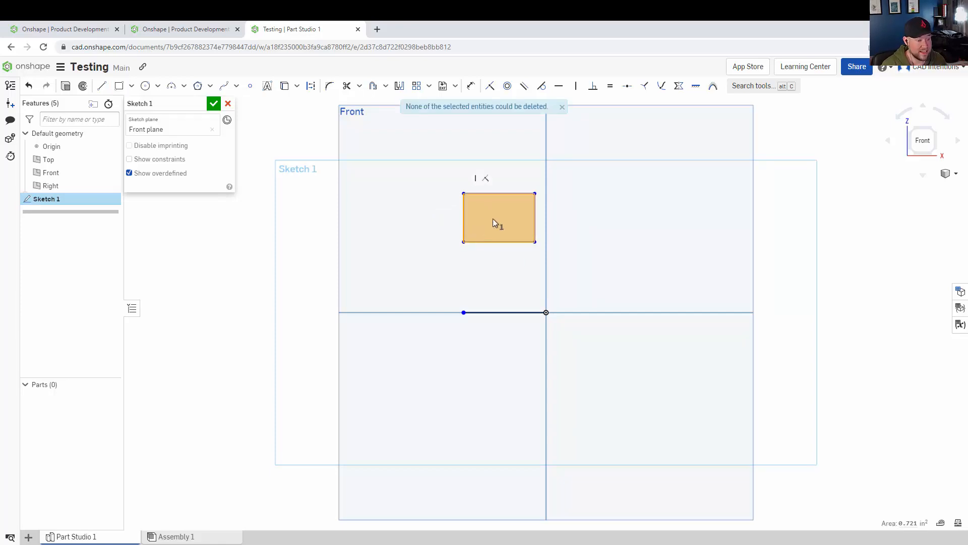
# Step: Cancel Sketch 1 to discard its geometry and select the Top plane
pyautogui.rightClick(498, 223)
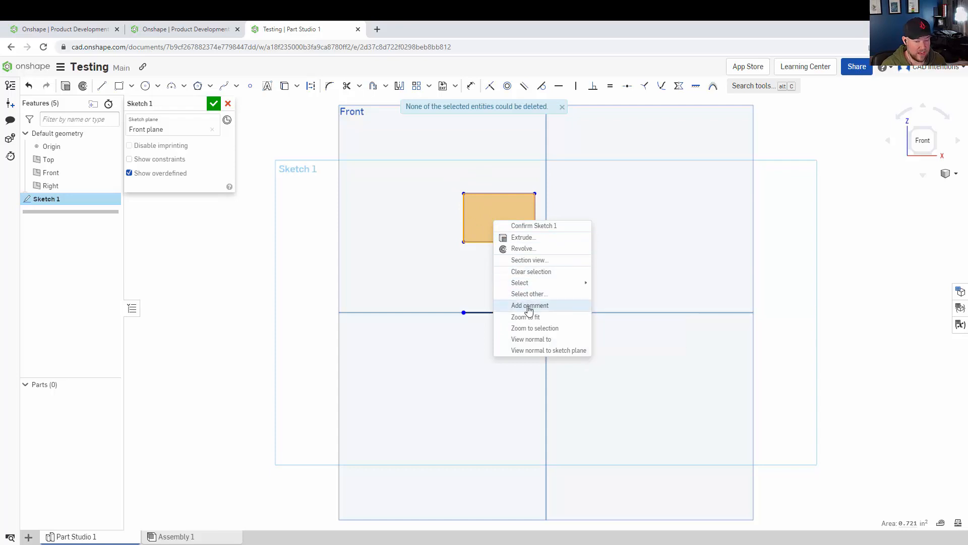
pyautogui.moveTo(561, 241)
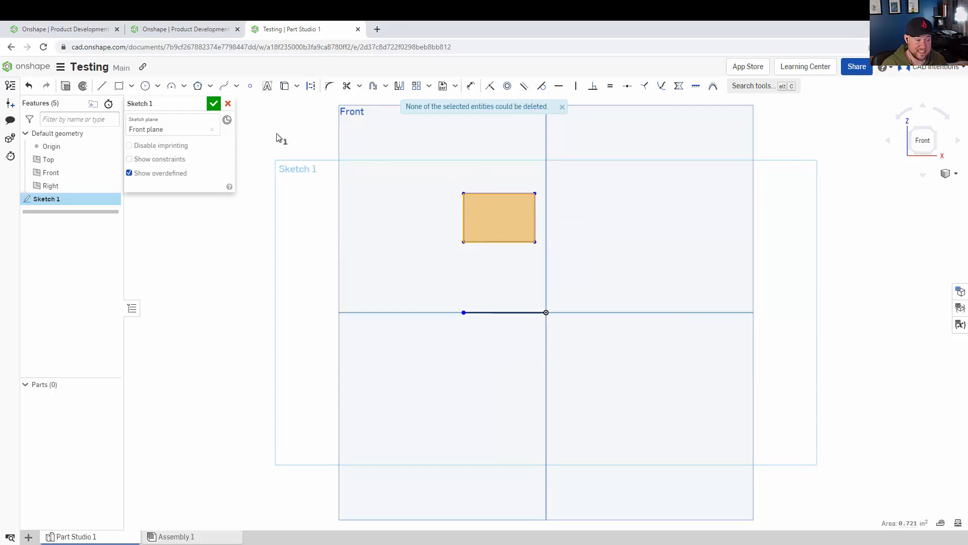
pyautogui.click(228, 103)
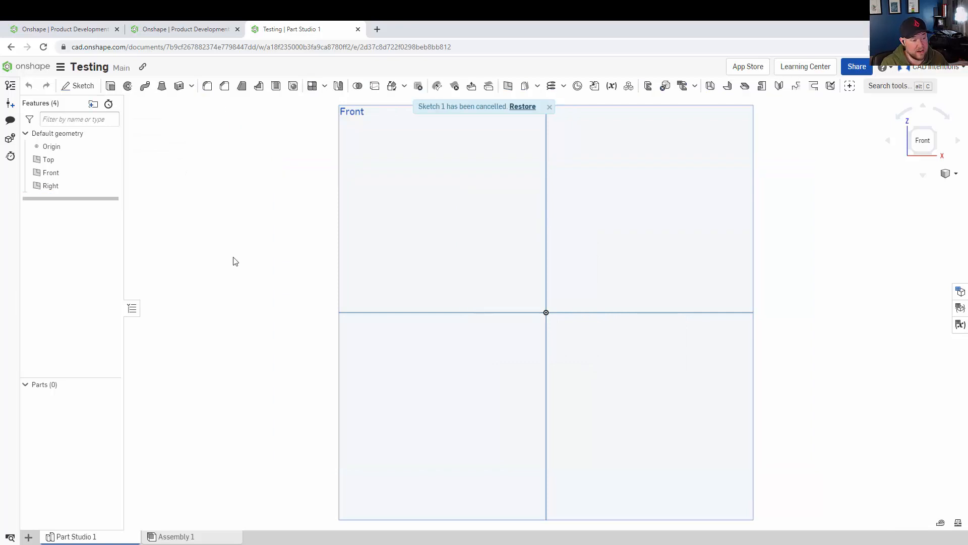
pyautogui.moveTo(890, 165)
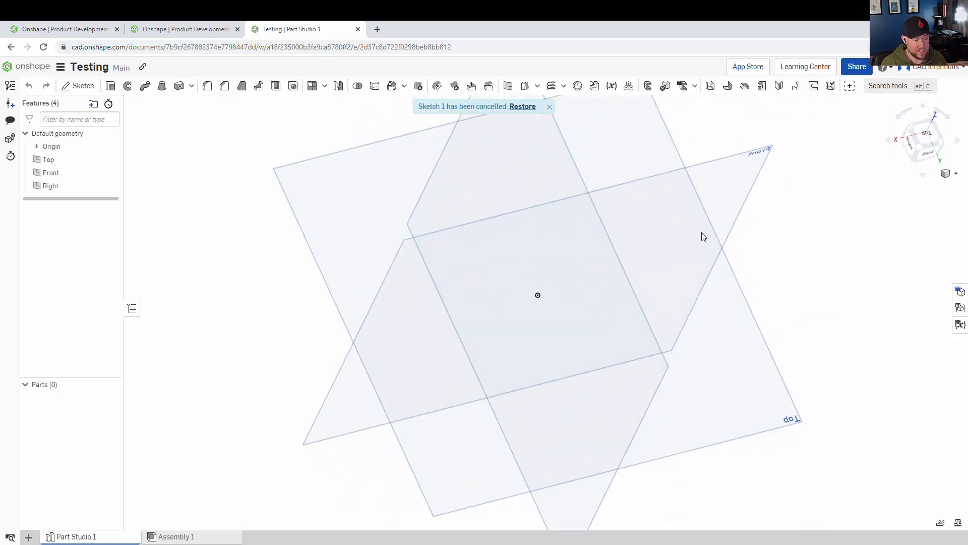
pyautogui.click(48, 160)
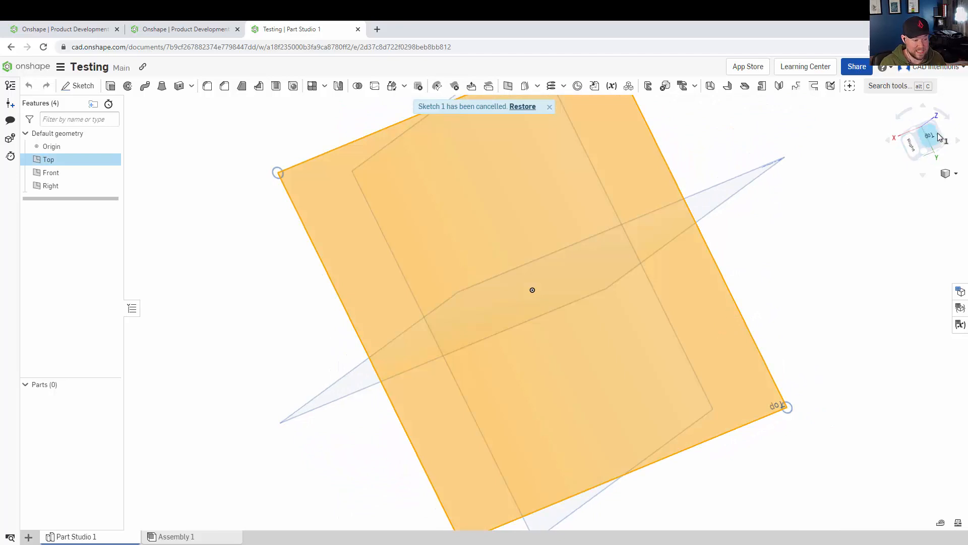
# Step: Create Sketch 1 on the Top plane with a corner rectangle around the origin
pyautogui.click(922, 139)
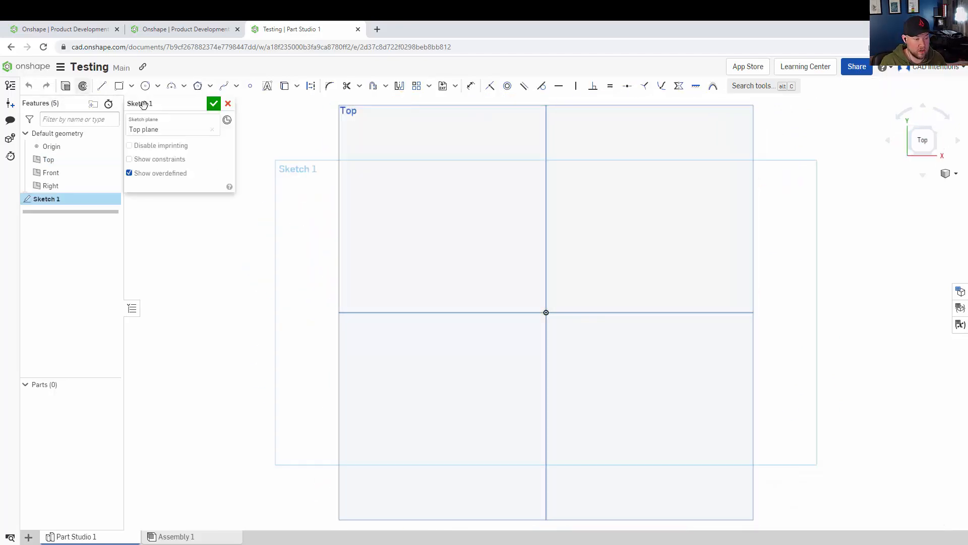
pyautogui.moveTo(395, 243)
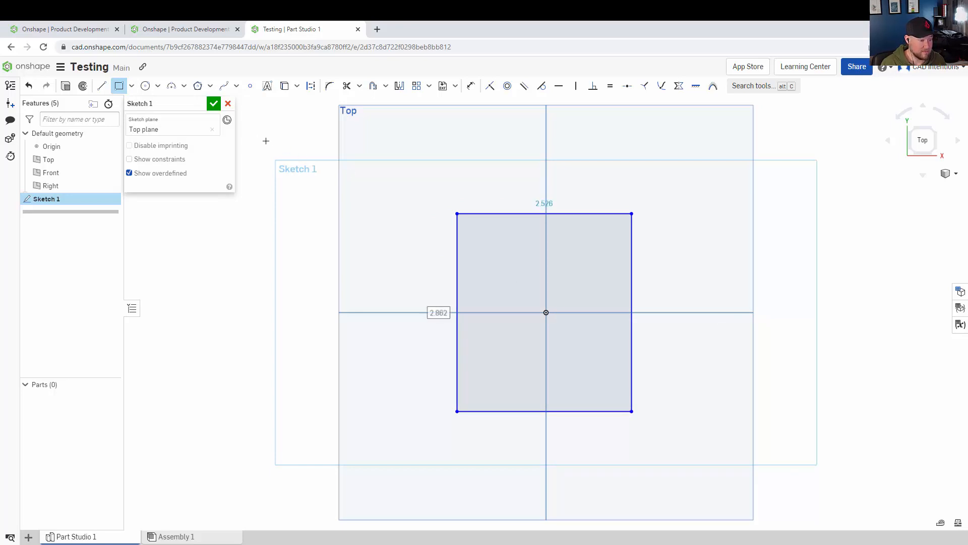
pyautogui.click(214, 103)
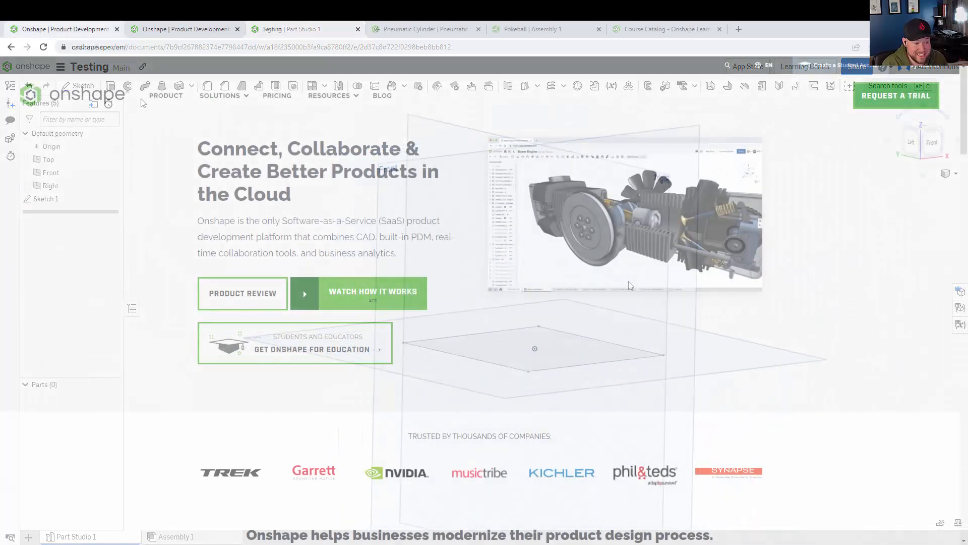
# Step: Scroll the Pricing page's plan comparison and open the free Hobbyists & Makers plan
pyautogui.click(277, 95)
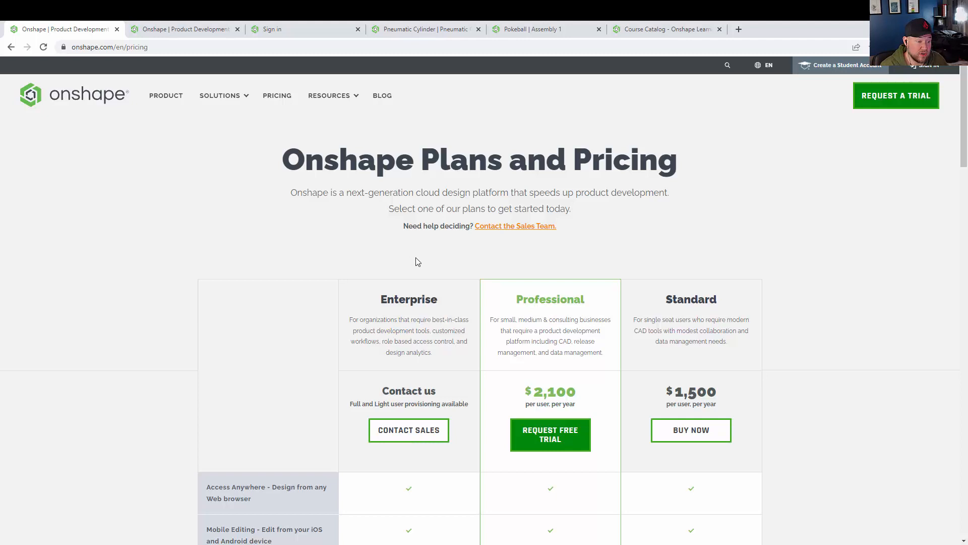
pyautogui.scroll(-3)
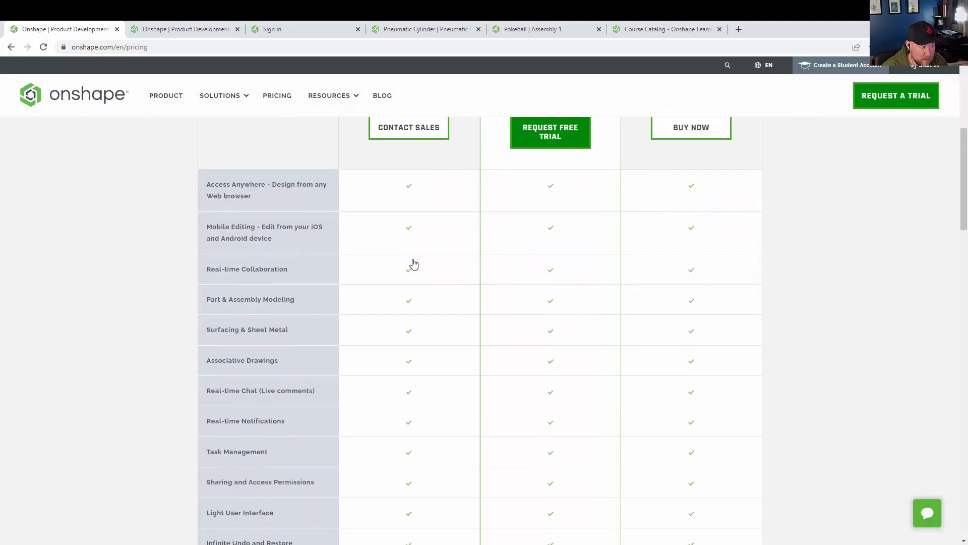
pyautogui.scroll(-3)
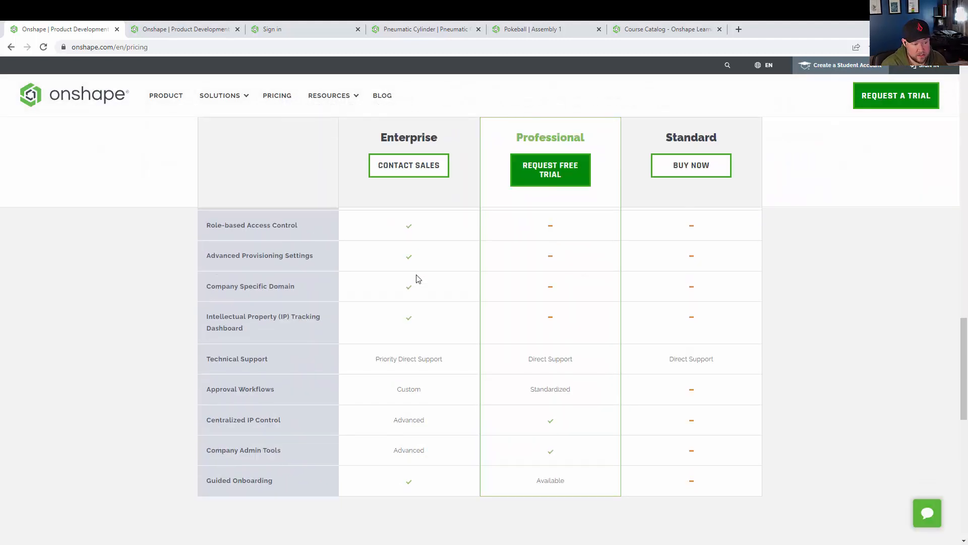
pyautogui.scroll(-3)
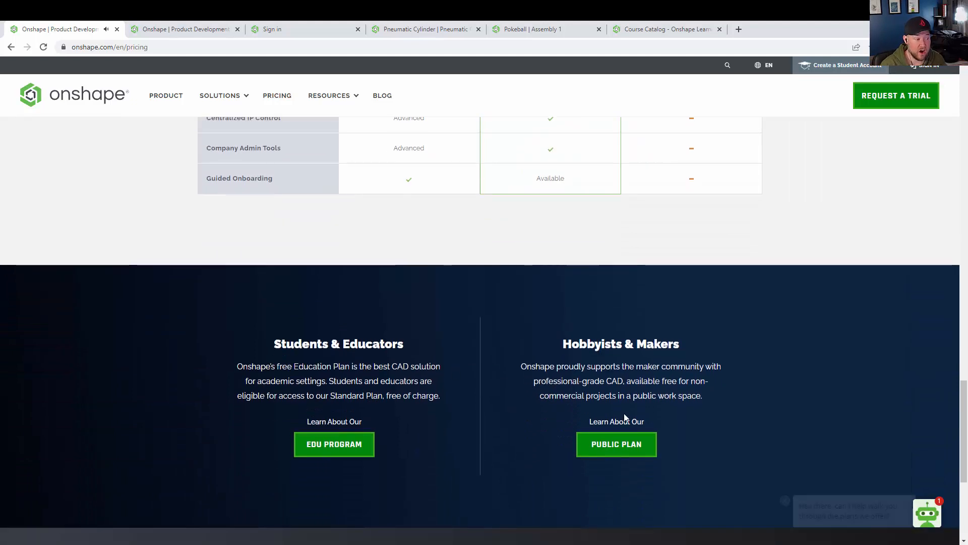
pyautogui.moveTo(616, 444)
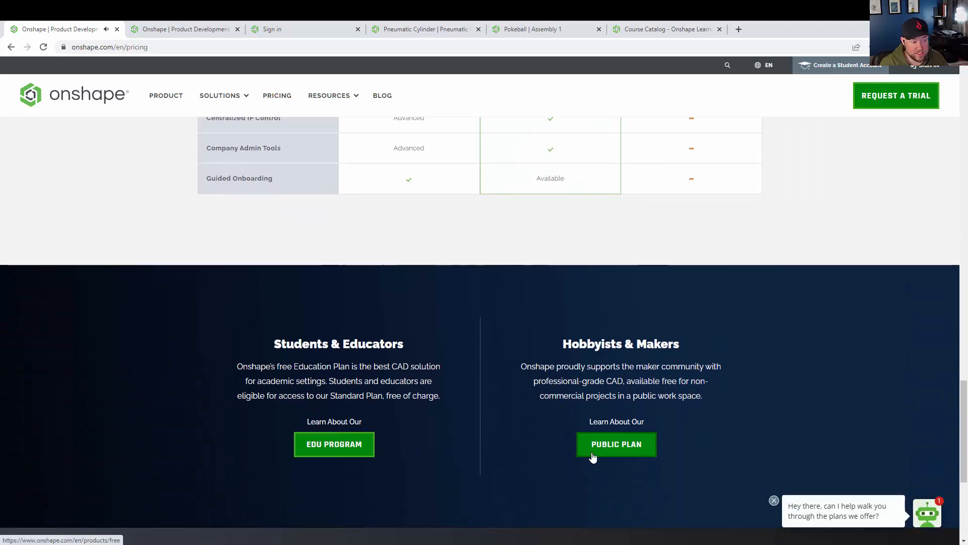
pyautogui.click(616, 443)
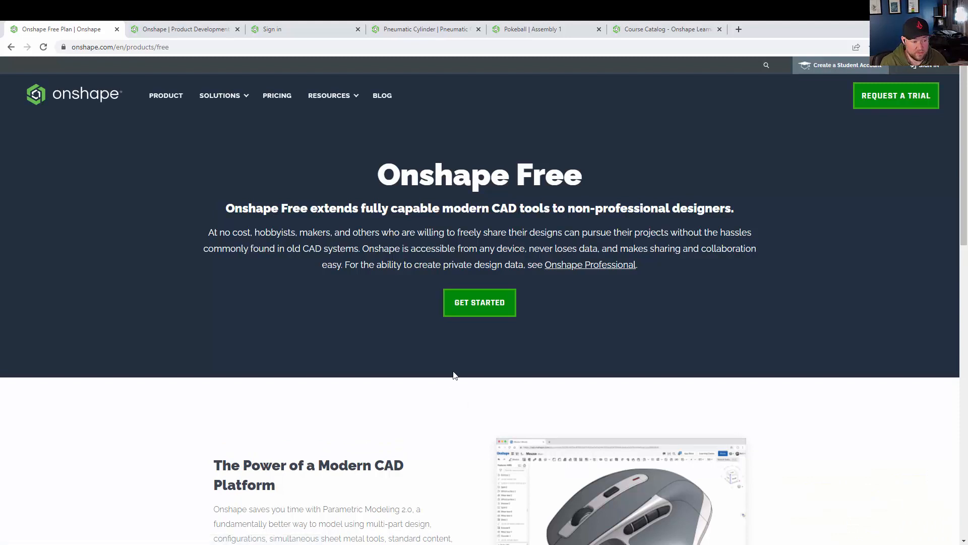
pyautogui.moveTo(269, 308)
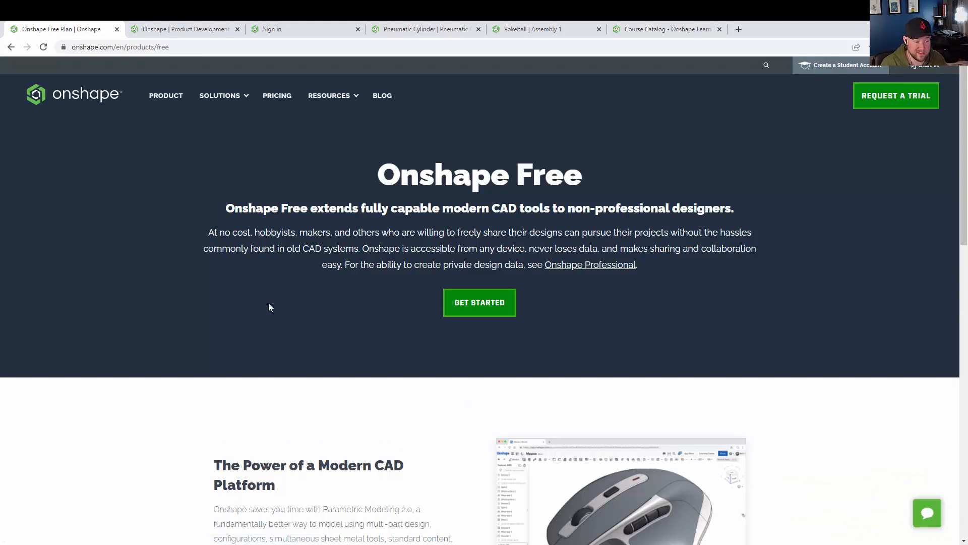
pyautogui.scroll(-3)
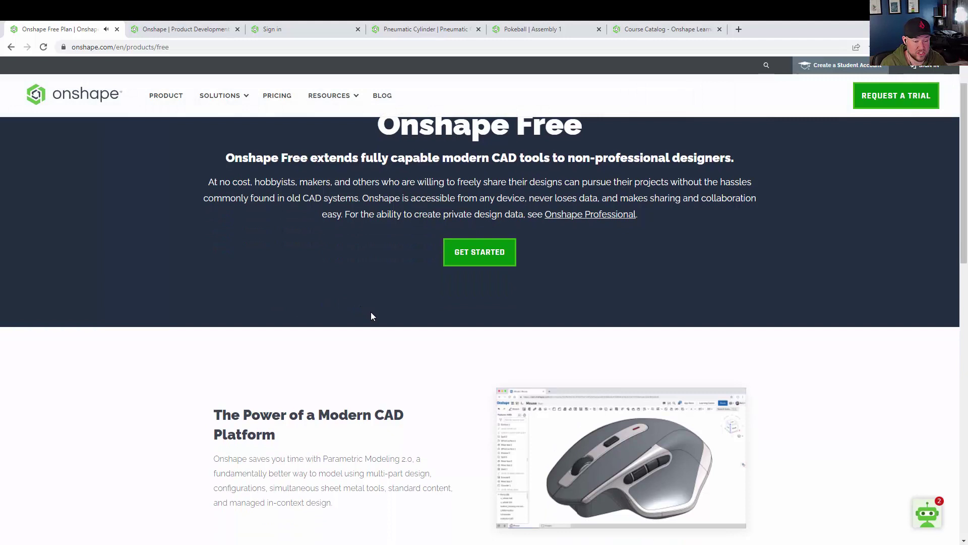
pyautogui.scroll(-3)
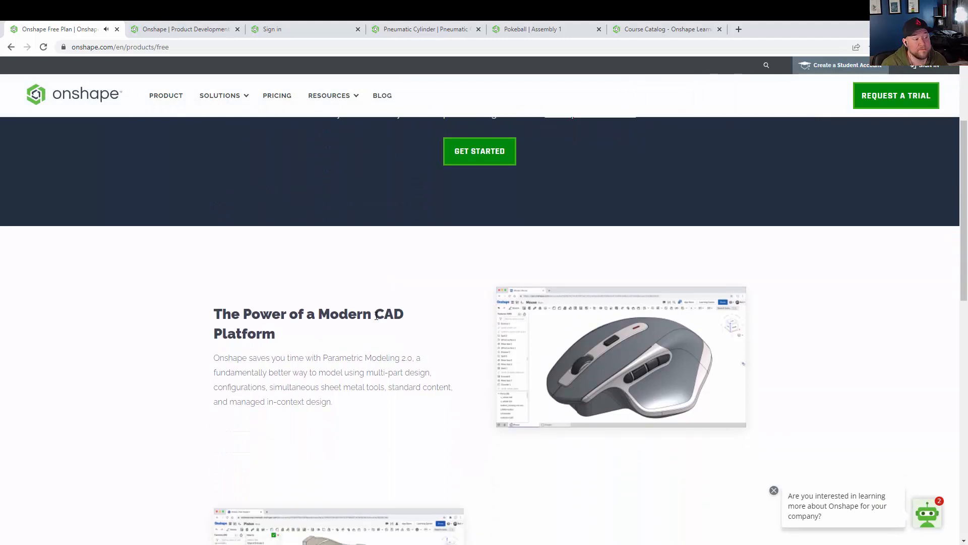
pyautogui.scroll(-3)
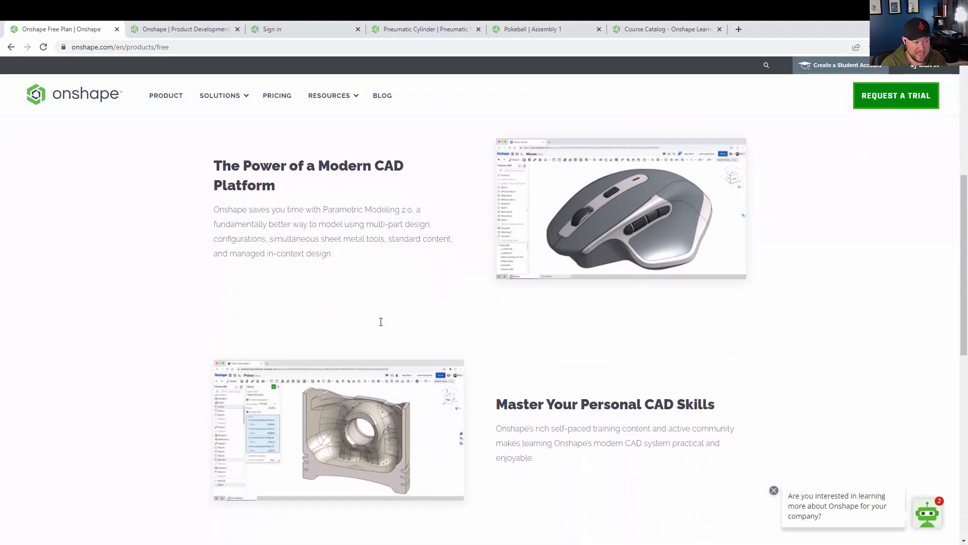
pyautogui.scroll(-3)
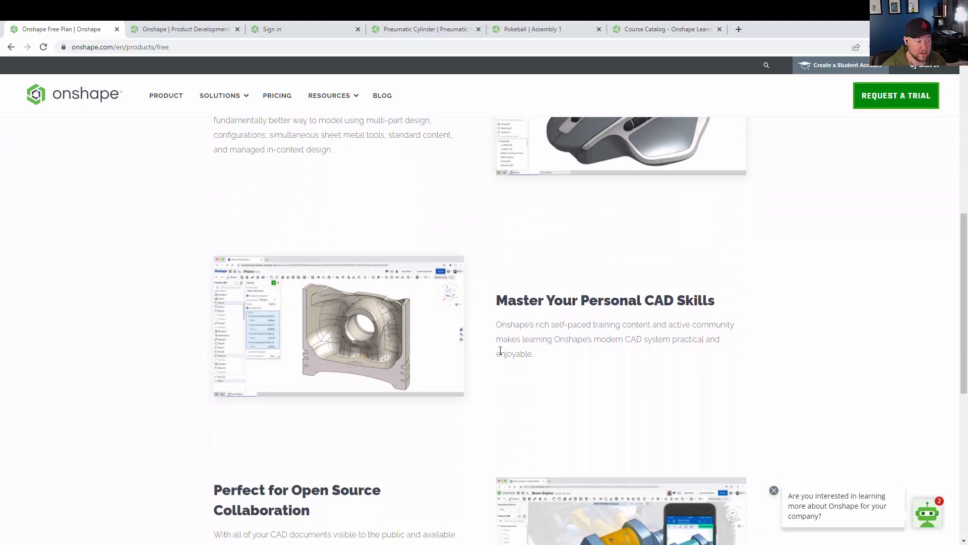
pyautogui.scroll(-3)
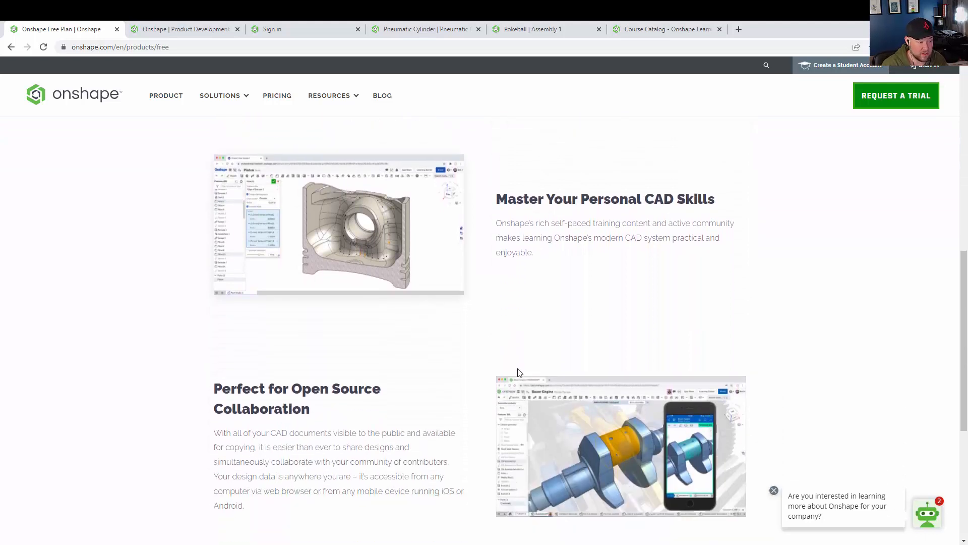
pyautogui.scroll(-3)
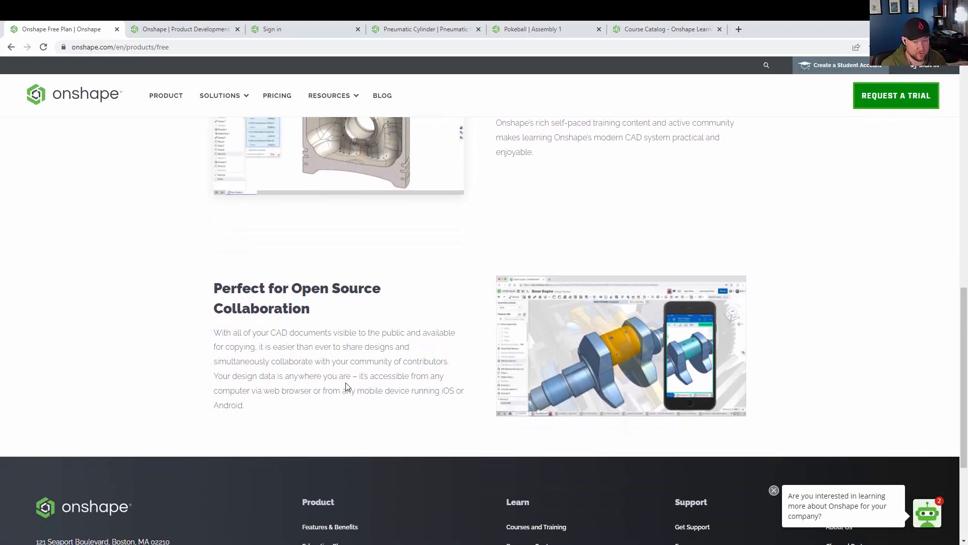
pyautogui.scroll(-3)
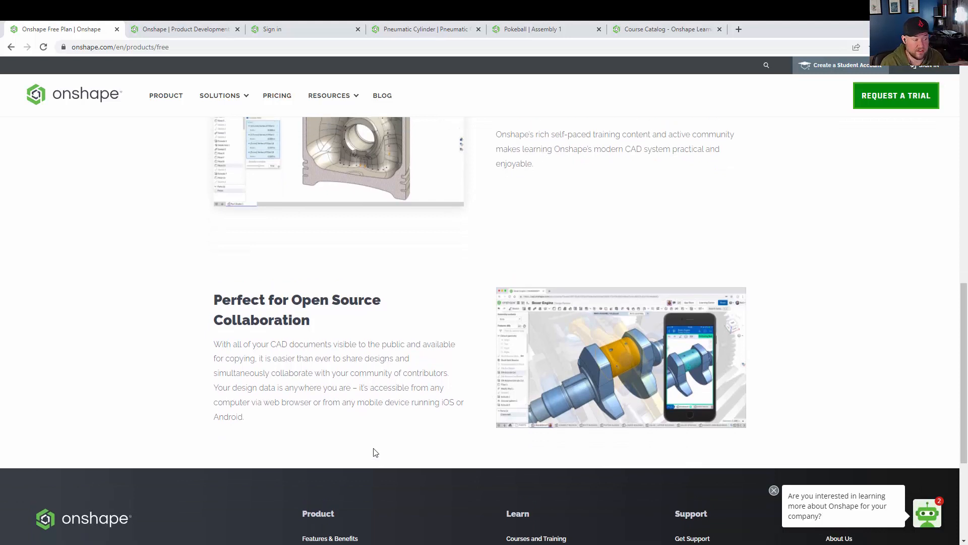
pyautogui.scroll(3)
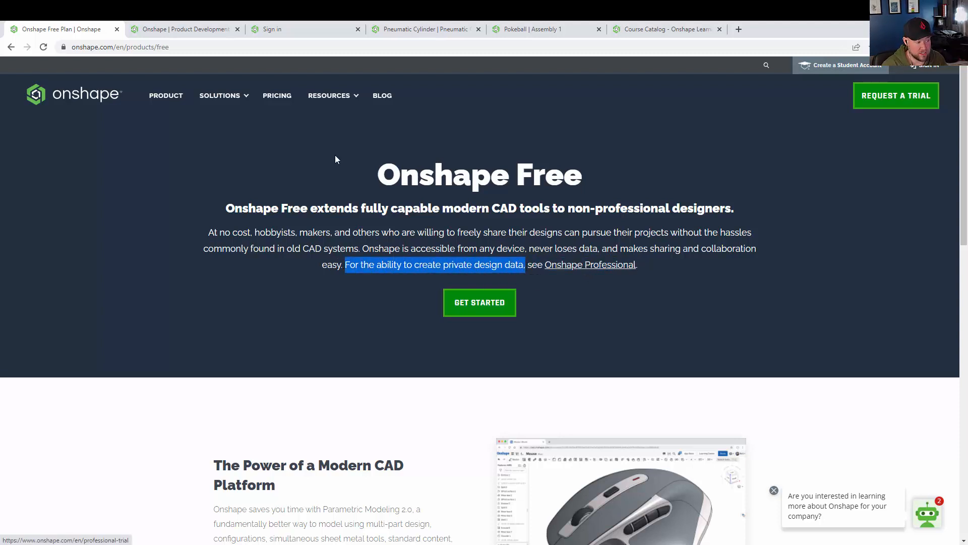
pyautogui.click(277, 95)
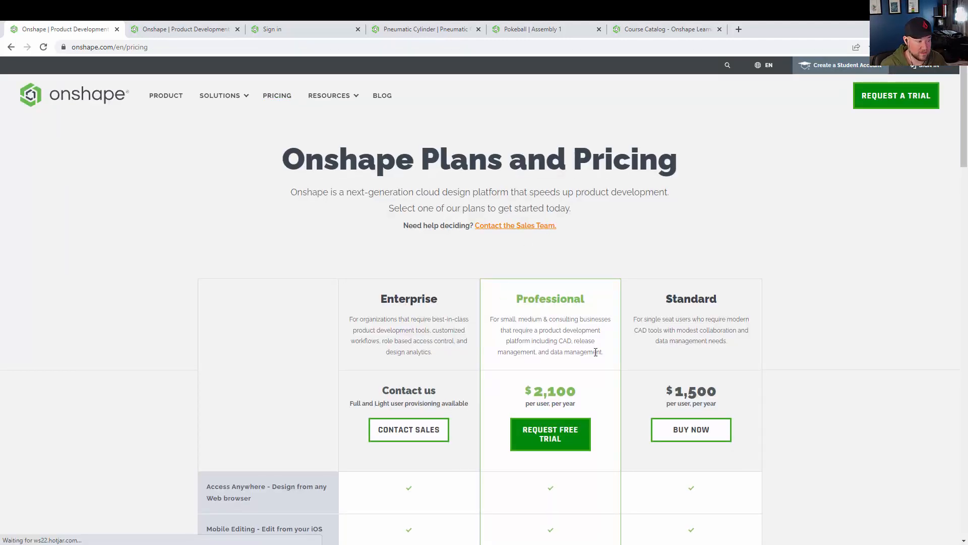
# Step: Scroll the plans page and dismiss the chat assistant's greeting
pyautogui.scroll(-3)
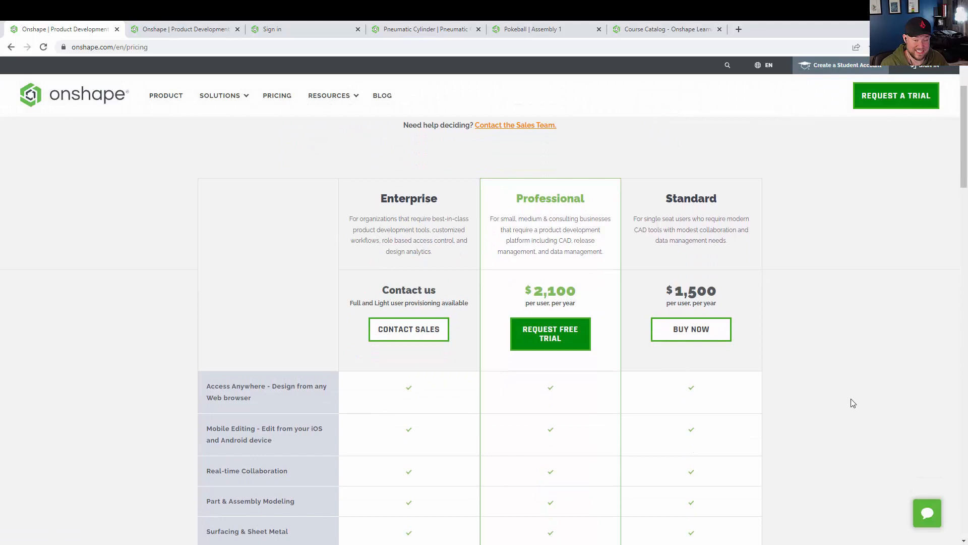
pyautogui.scroll(-3)
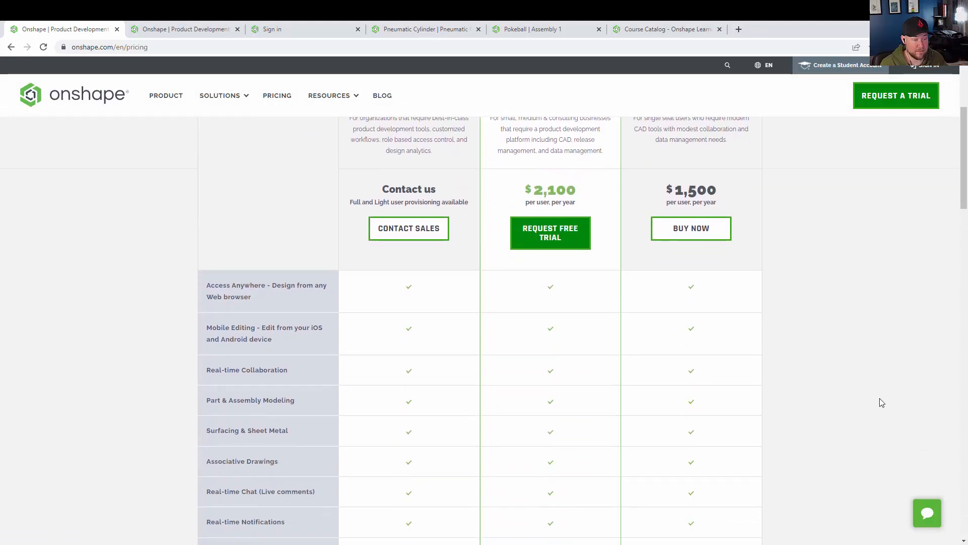
pyautogui.scroll(3)
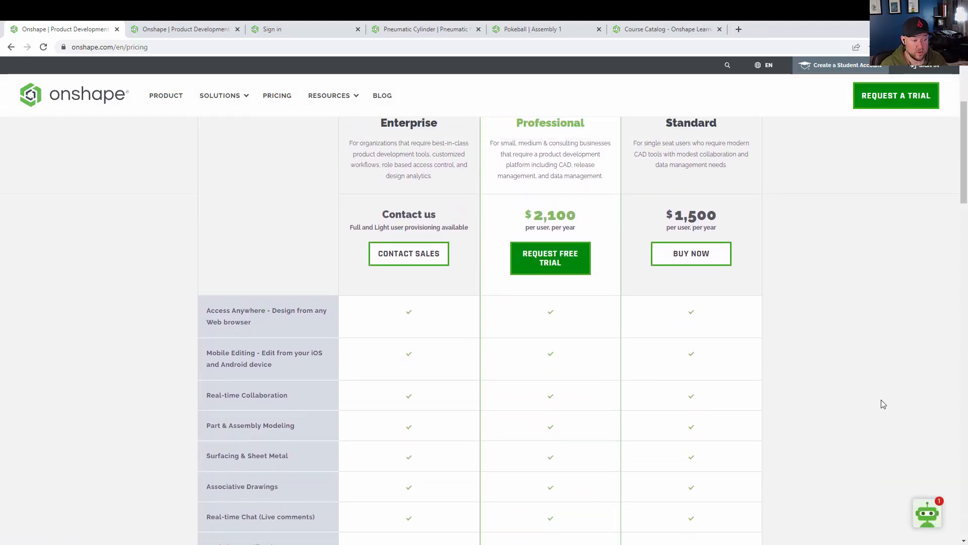
pyautogui.scroll(3)
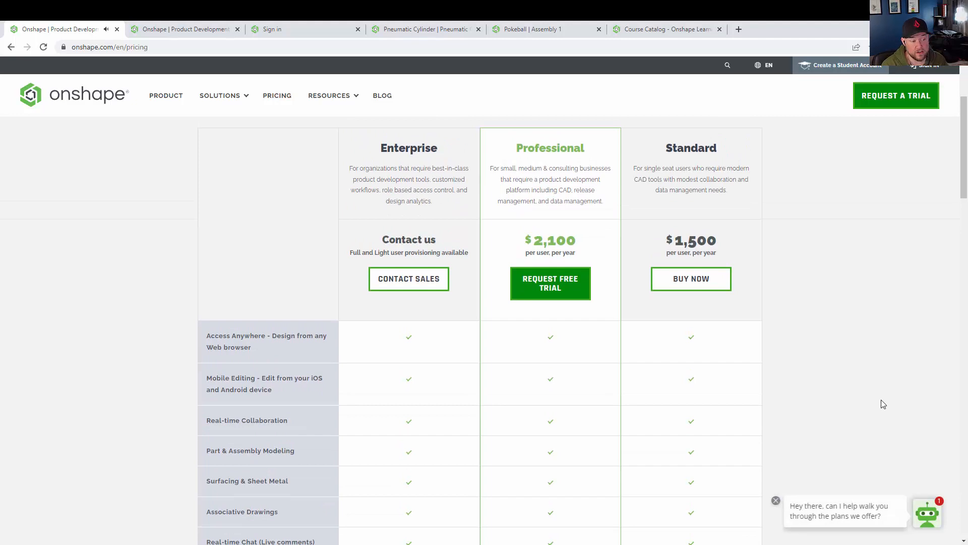
pyautogui.moveTo(938, 484)
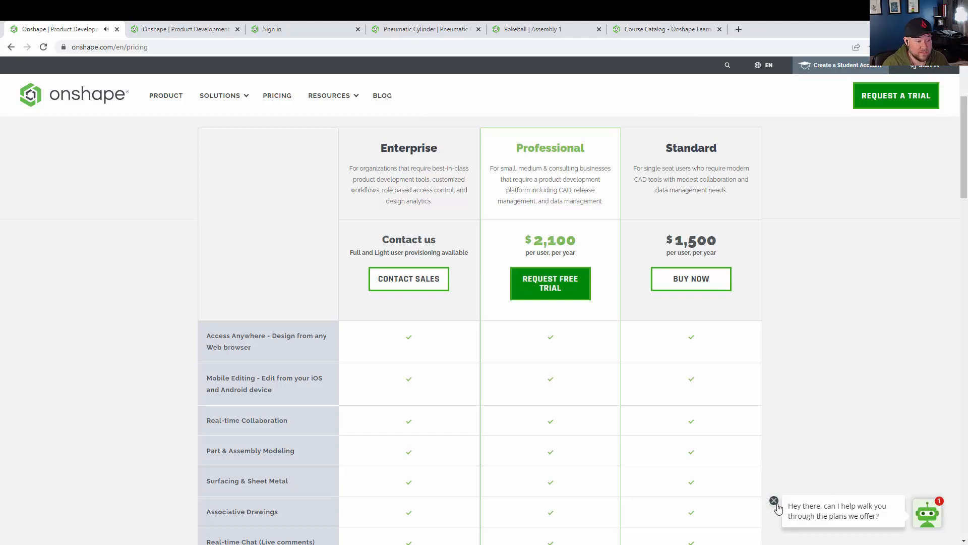
pyautogui.click(774, 501)
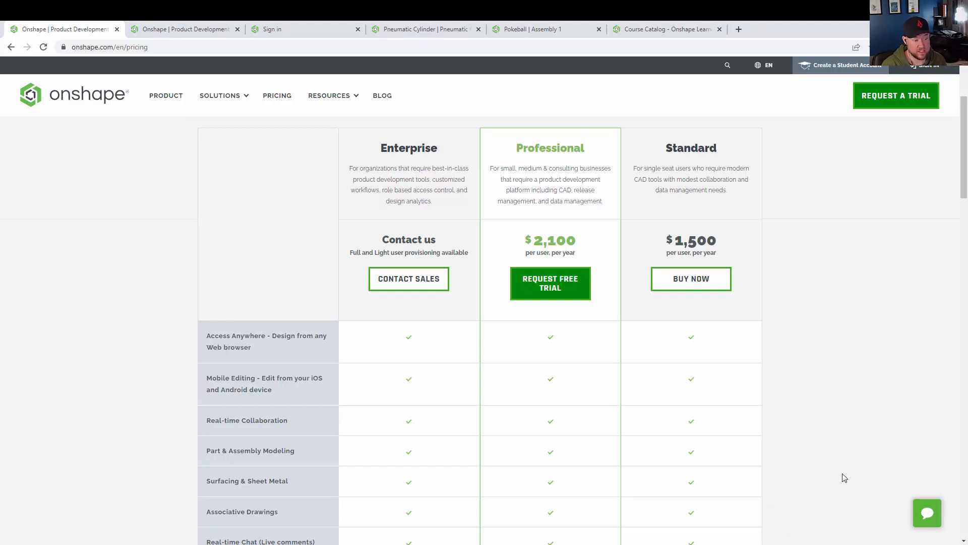
pyautogui.moveTo(849, 440)
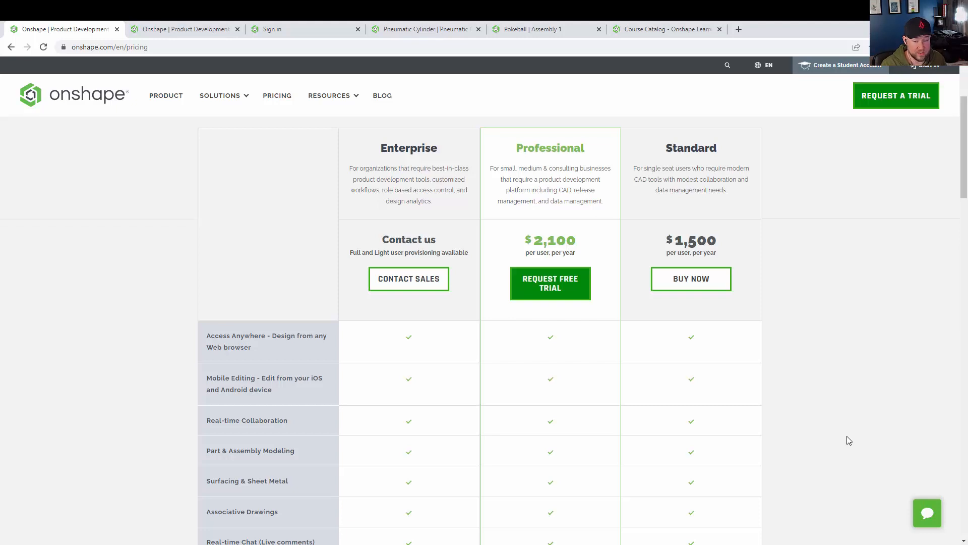
pyautogui.moveTo(844, 421)
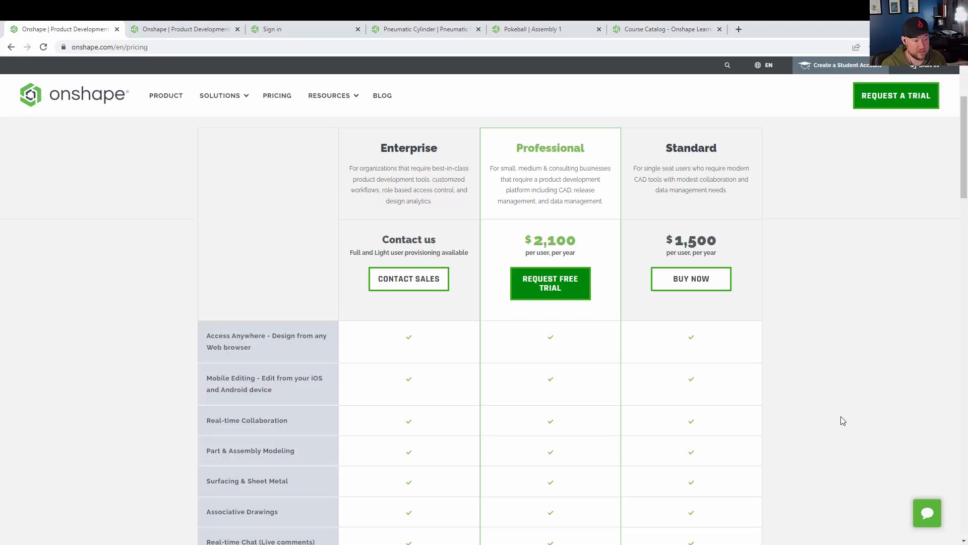
pyautogui.moveTo(834, 412)
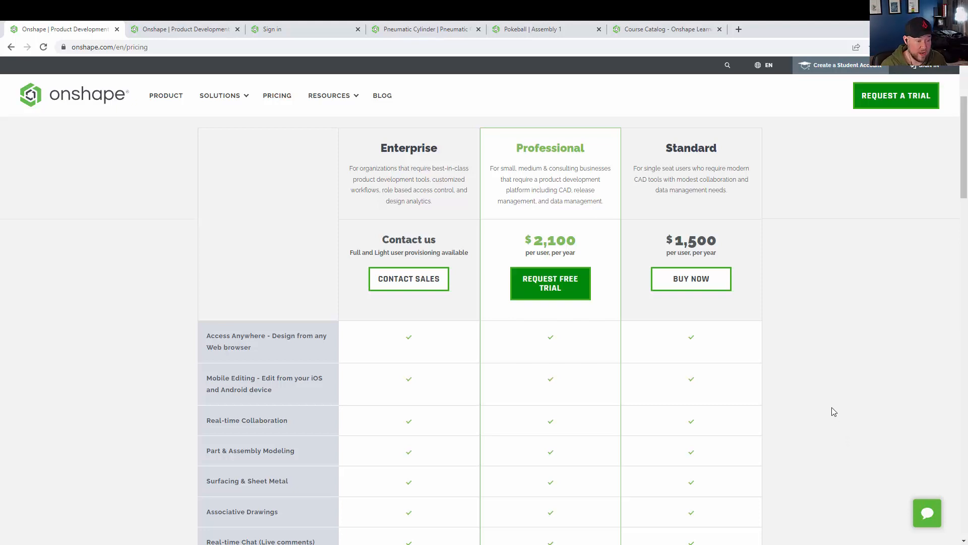
pyautogui.moveTo(590, 205)
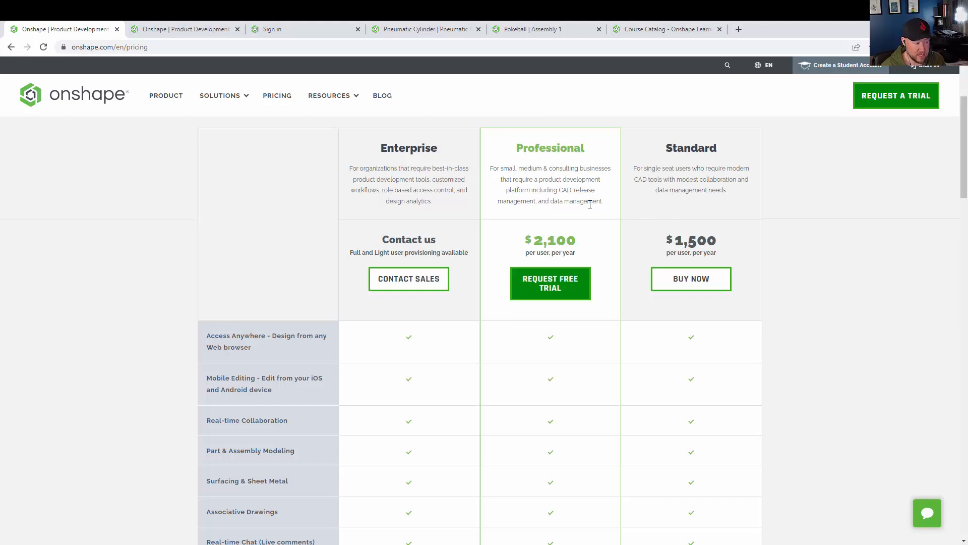
pyautogui.moveTo(561, 213)
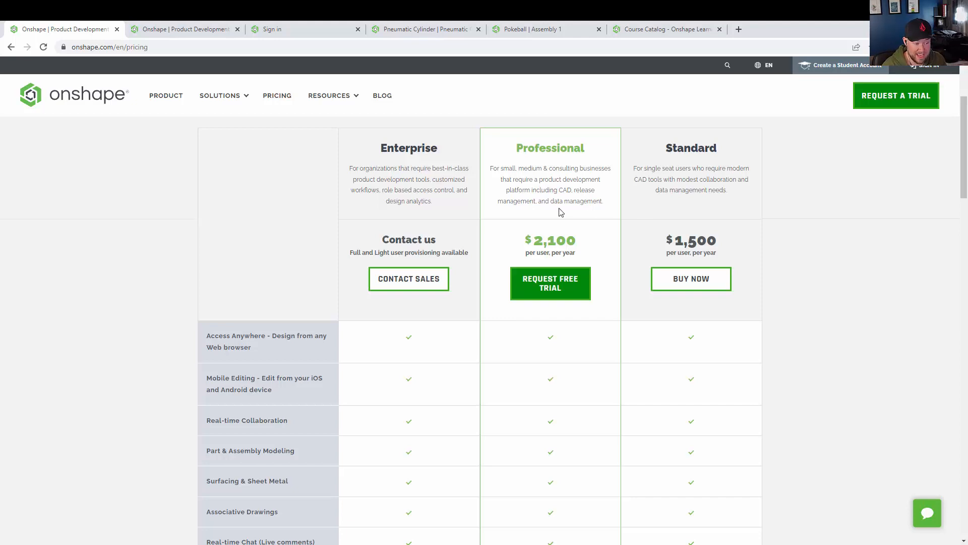
pyautogui.moveTo(682, 216)
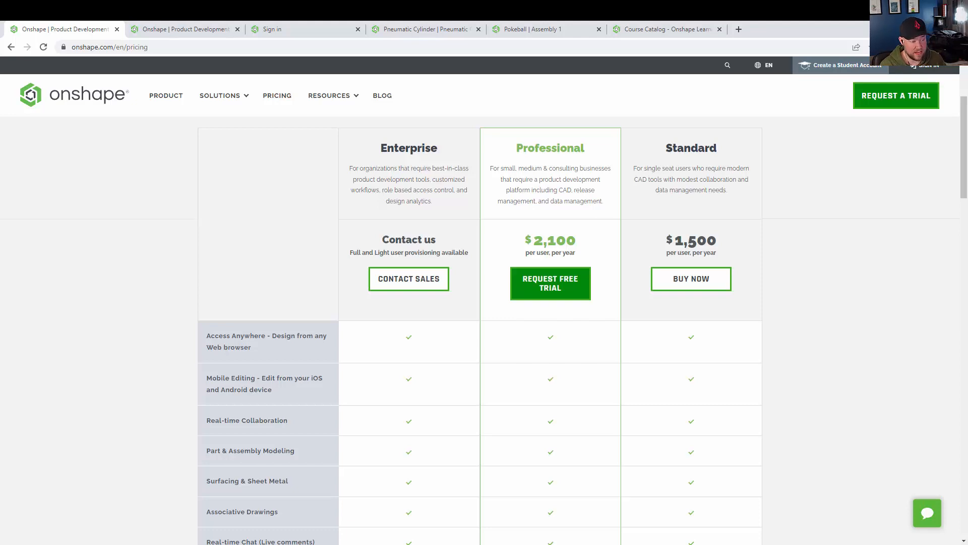
pyautogui.moveTo(177, 168)
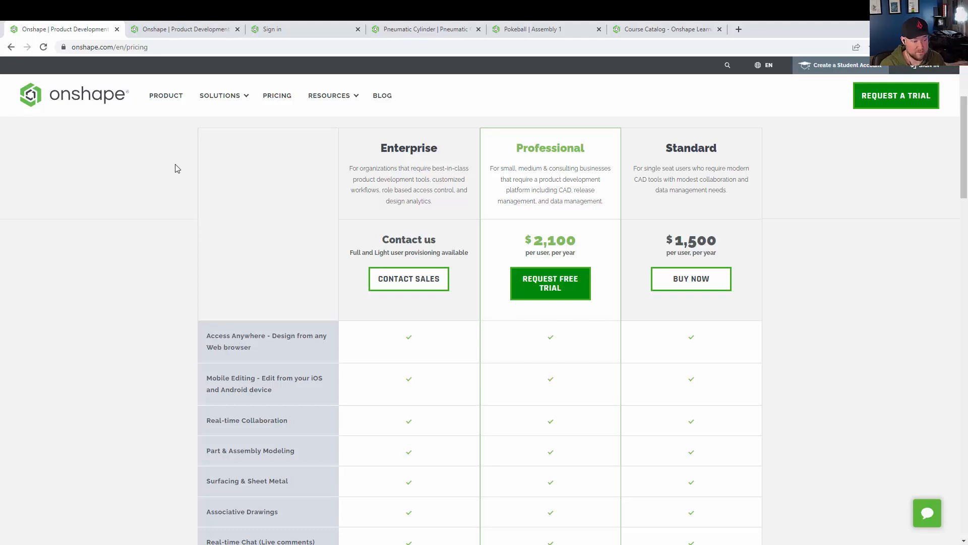
# Step: Scroll through the full Enterprise, Professional and Standard feature comparison
pyautogui.scroll(-3)
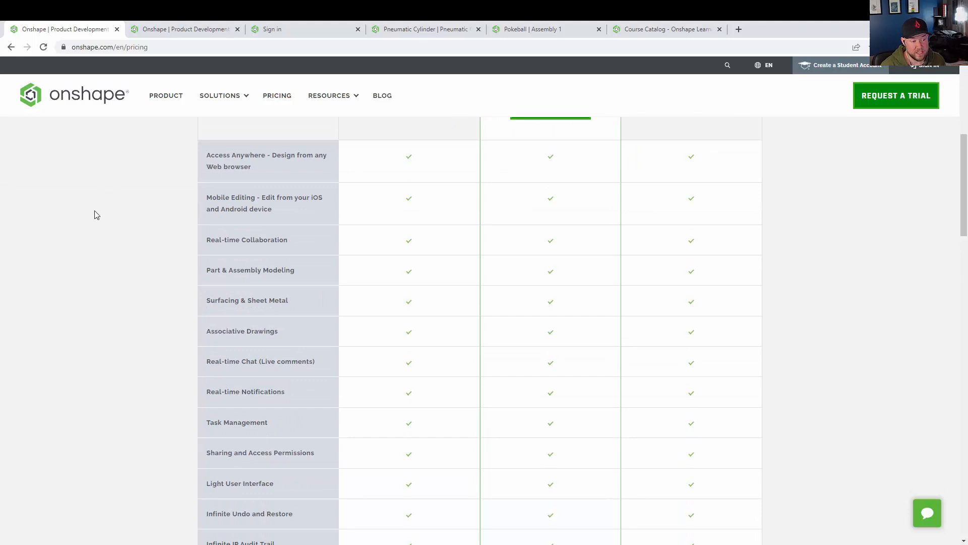
pyautogui.scroll(-3)
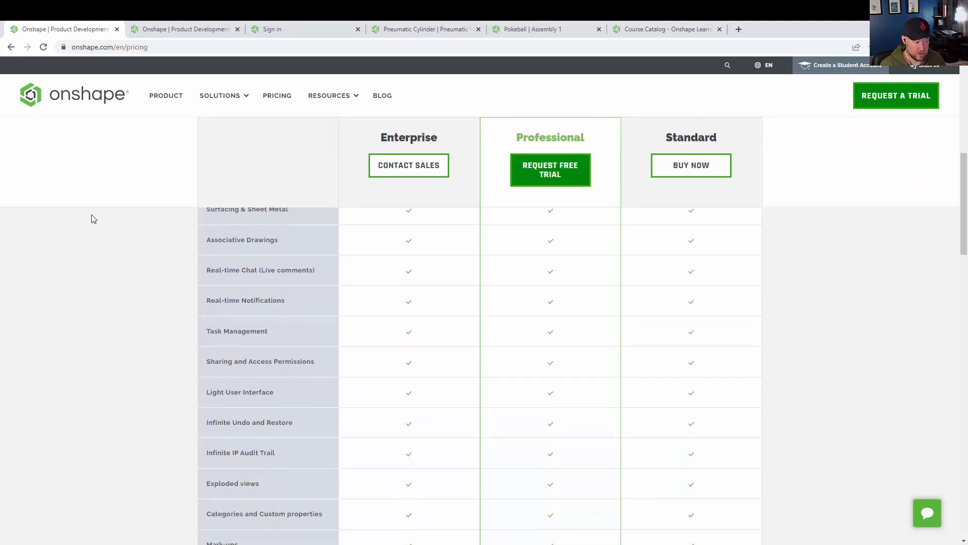
pyautogui.scroll(-3)
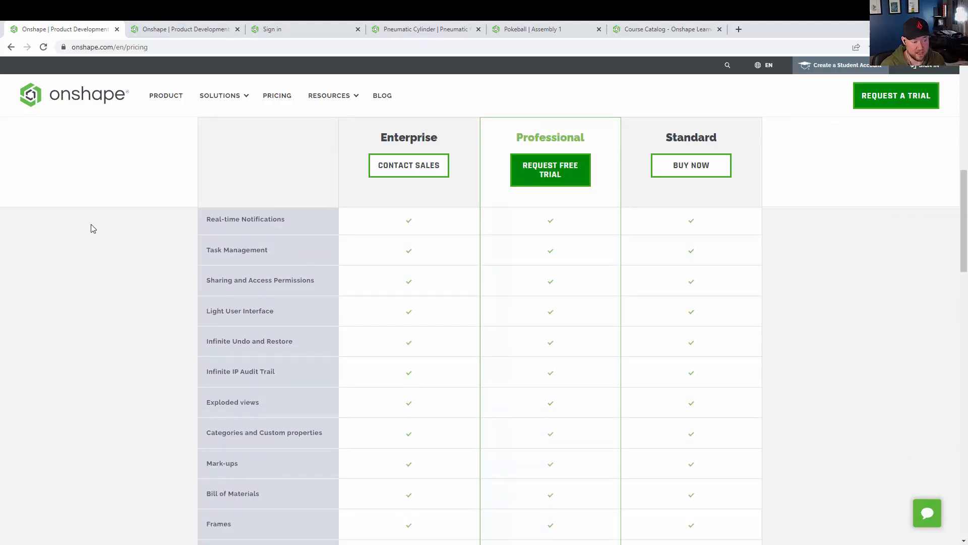
pyautogui.scroll(-3)
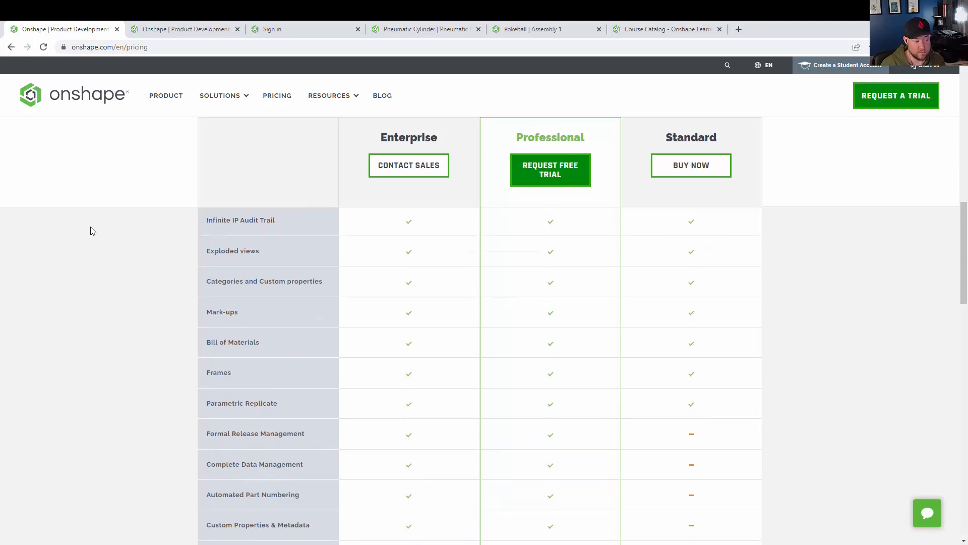
pyautogui.scroll(-3)
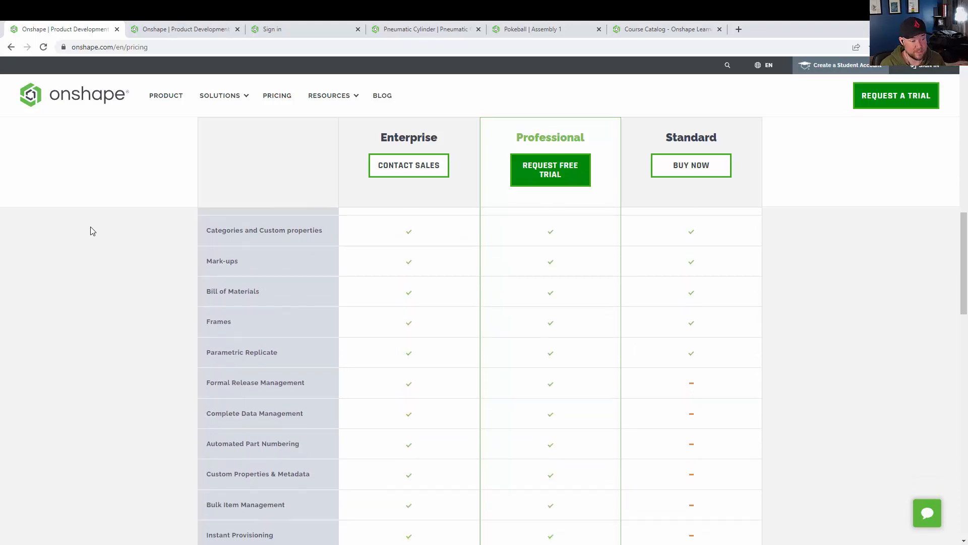
pyautogui.scroll(-3)
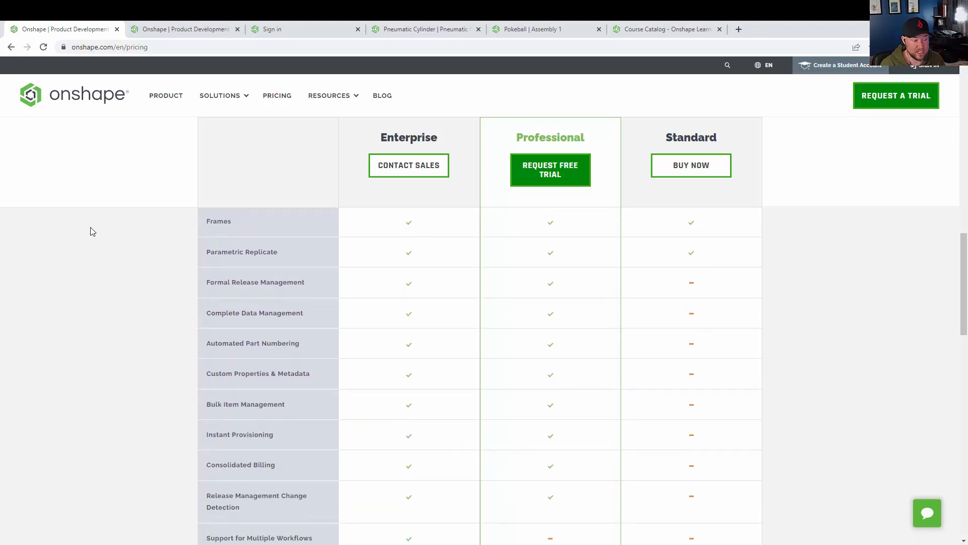
pyautogui.scroll(-3)
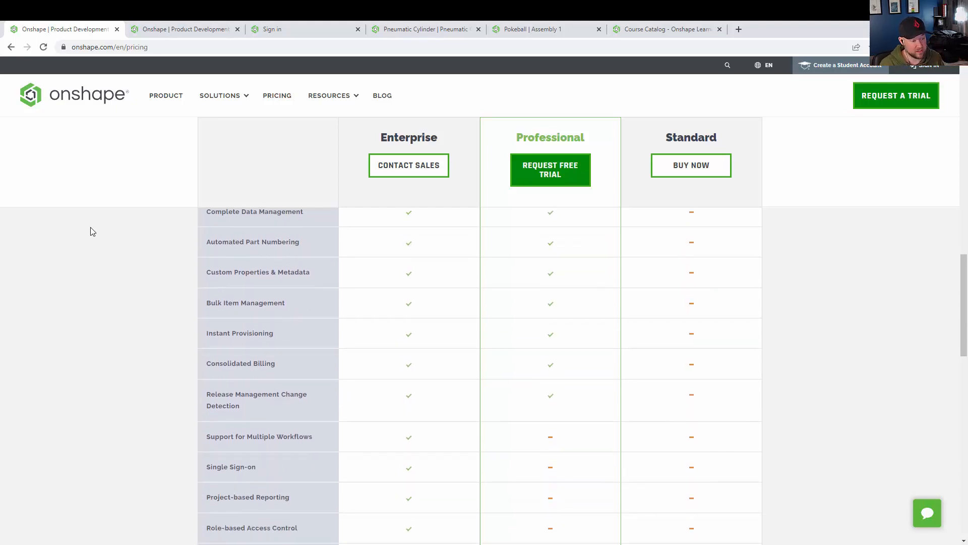
pyautogui.scroll(-3)
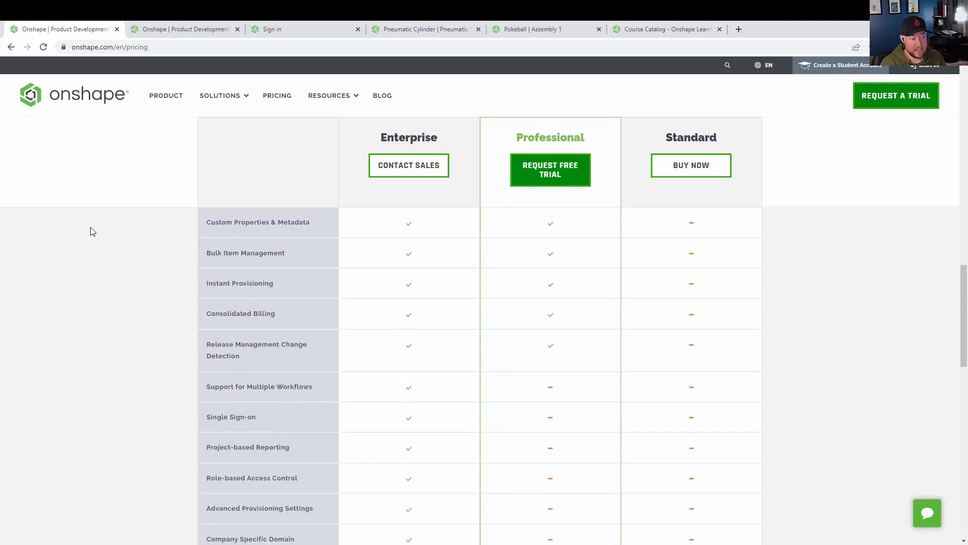
pyautogui.scroll(-3)
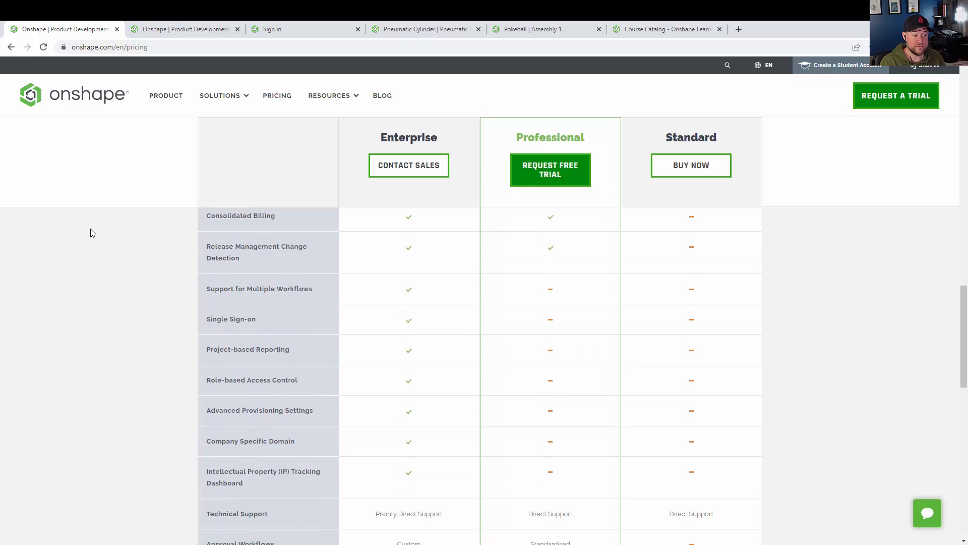
pyautogui.scroll(-3)
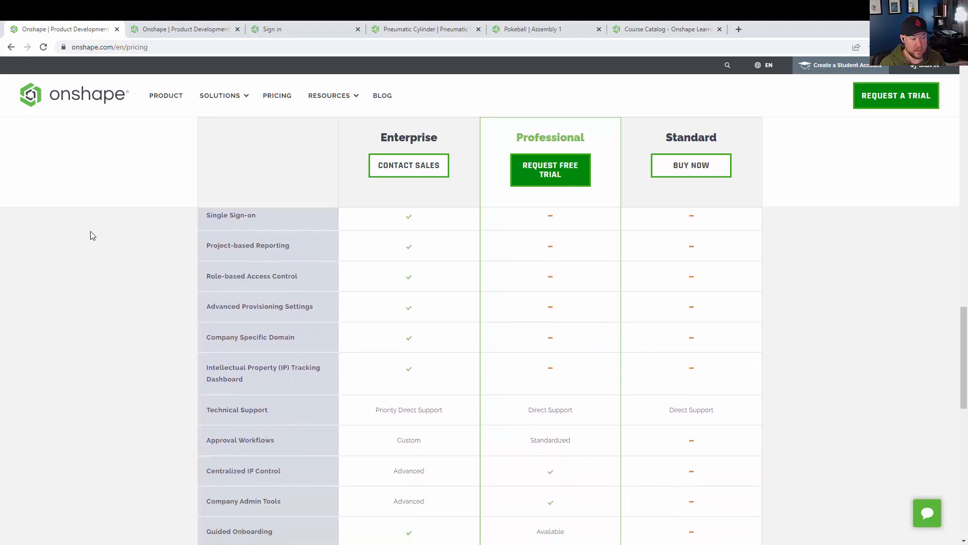
pyautogui.scroll(-3)
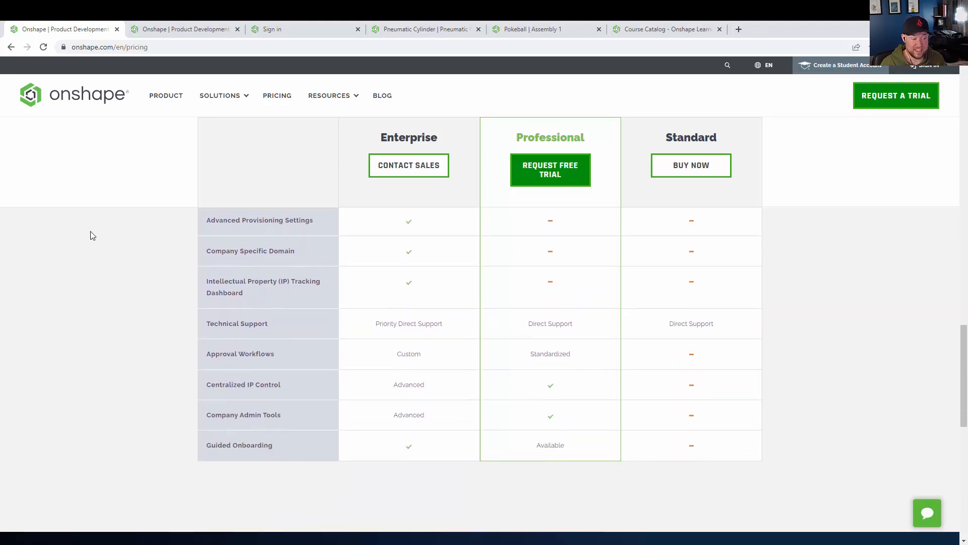
pyautogui.scroll(-3)
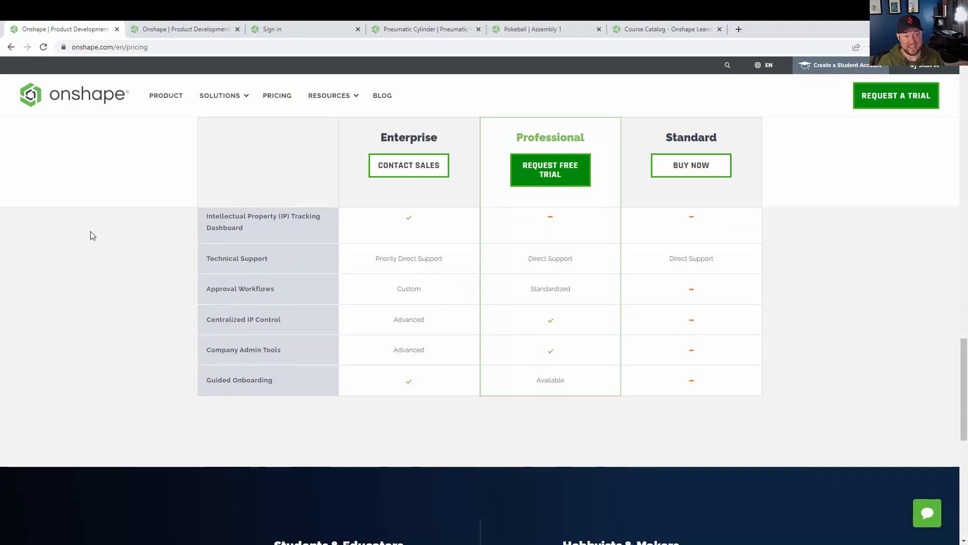
pyautogui.scroll(3)
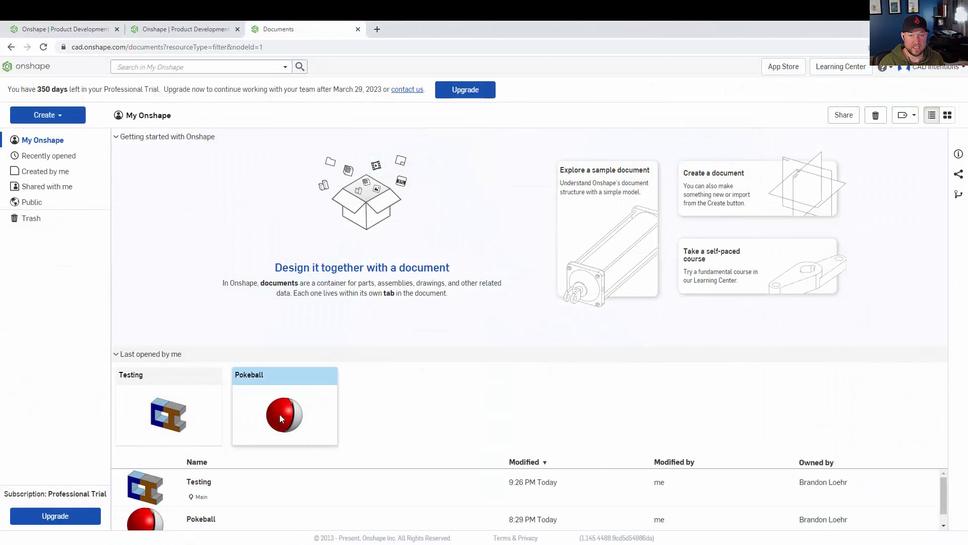
# Step: Open the Pokeball document and view its Lower and Part Studio 1 part studios
pyautogui.doubleClick(284, 415)
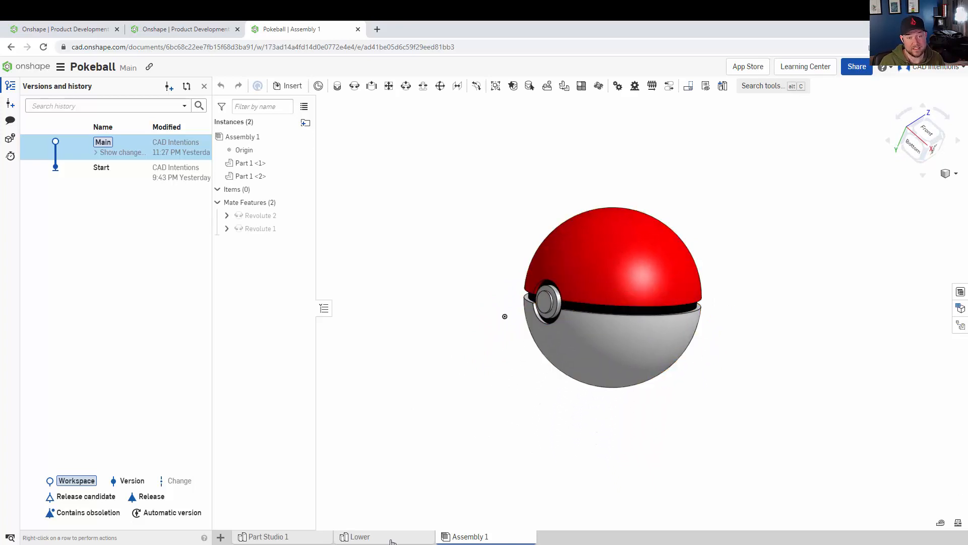
pyautogui.click(360, 536)
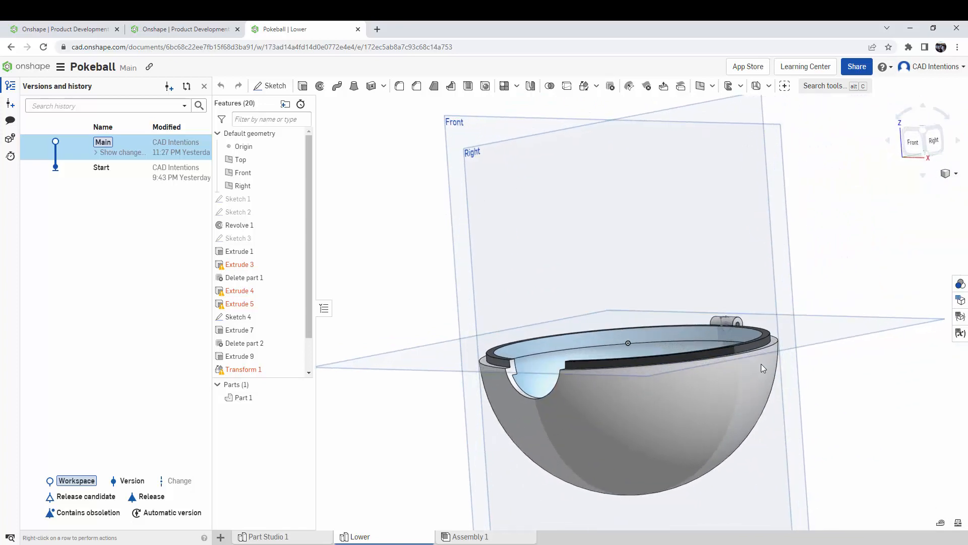
pyautogui.click(268, 536)
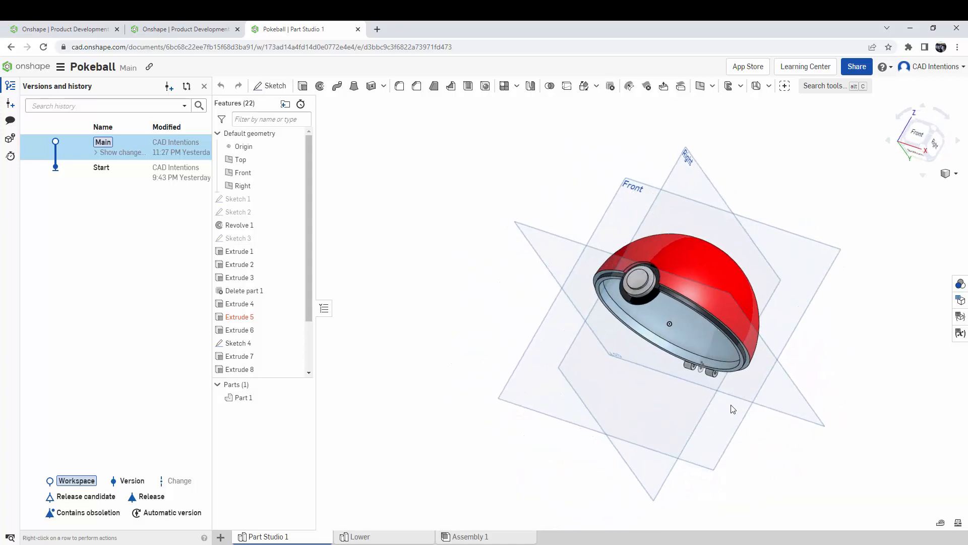
pyautogui.click(922, 140)
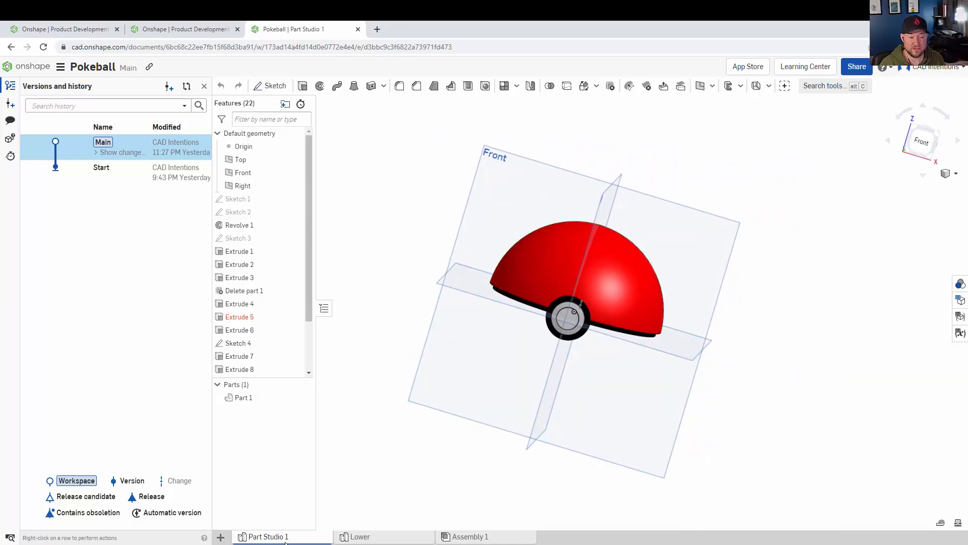
# Step: View Assembly 1, close version history, and open the Fundamentals: CAD pathway
pyautogui.click(470, 536)
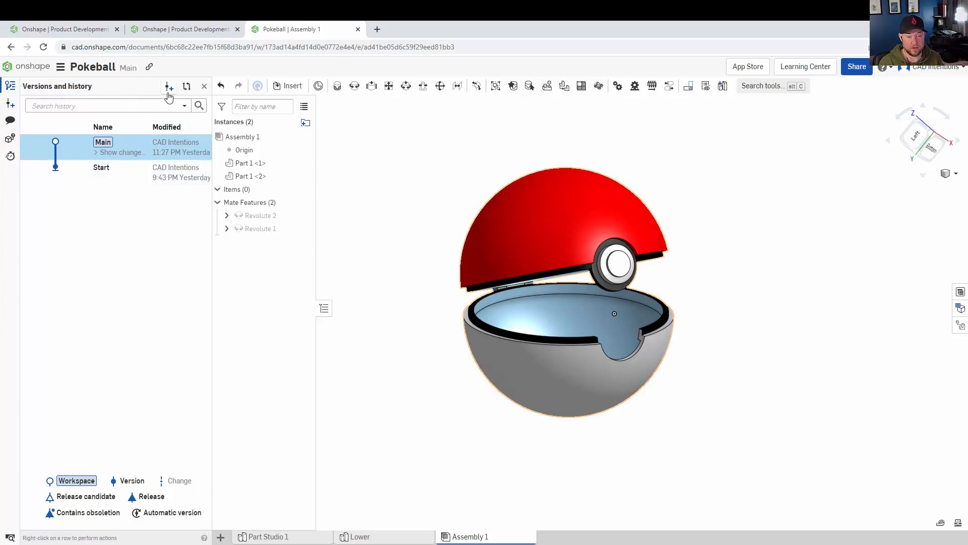
pyautogui.click(204, 85)
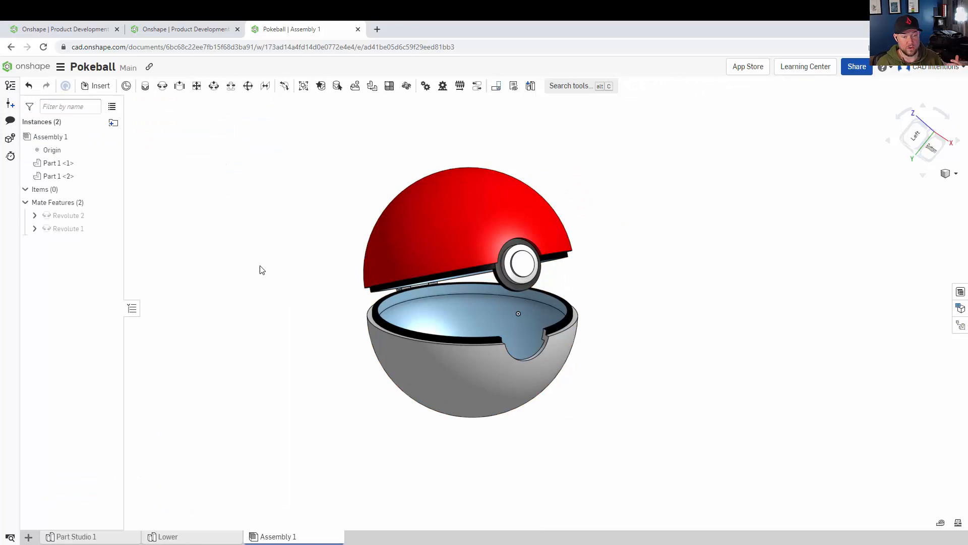
pyautogui.moveTo(512, 122)
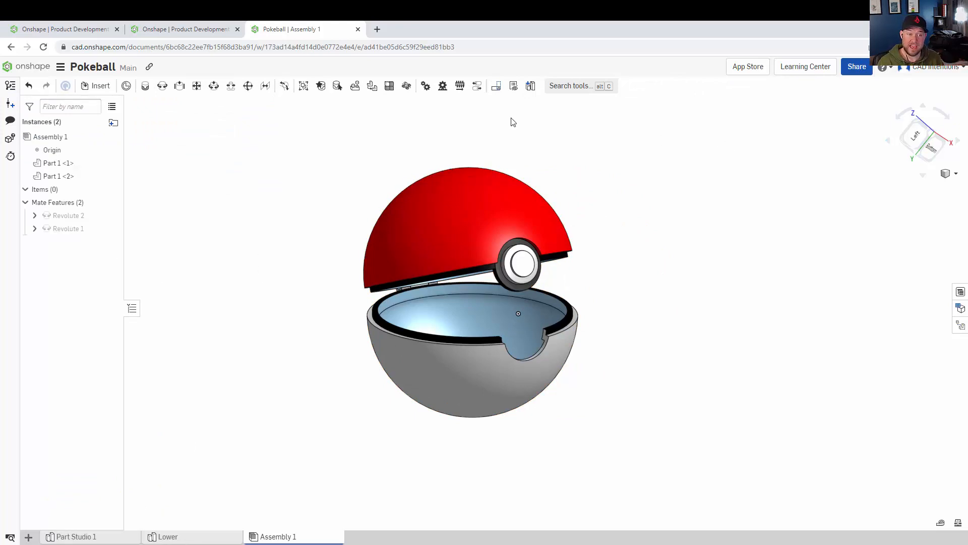
pyautogui.moveTo(113, 374)
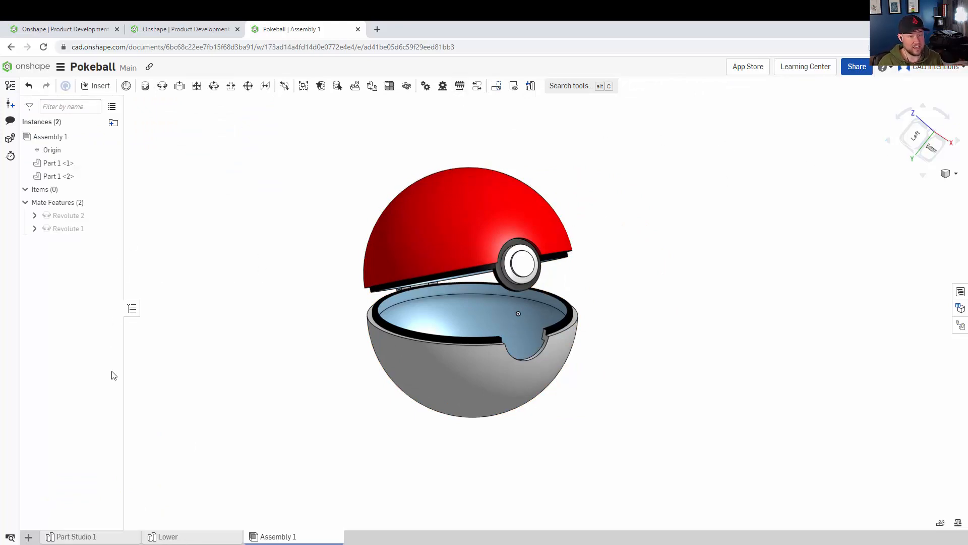
pyautogui.click(77, 536)
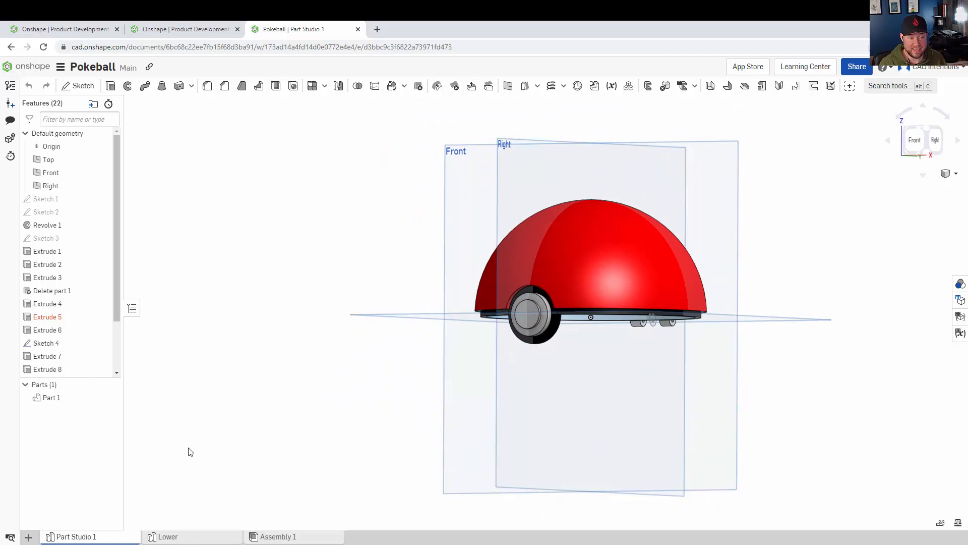
pyautogui.click(30, 66)
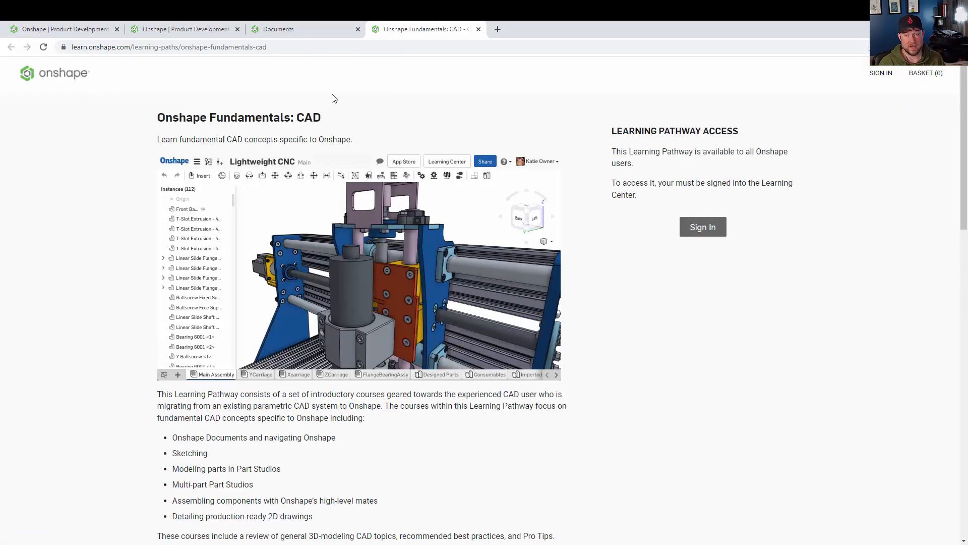
pyautogui.moveTo(115, 297)
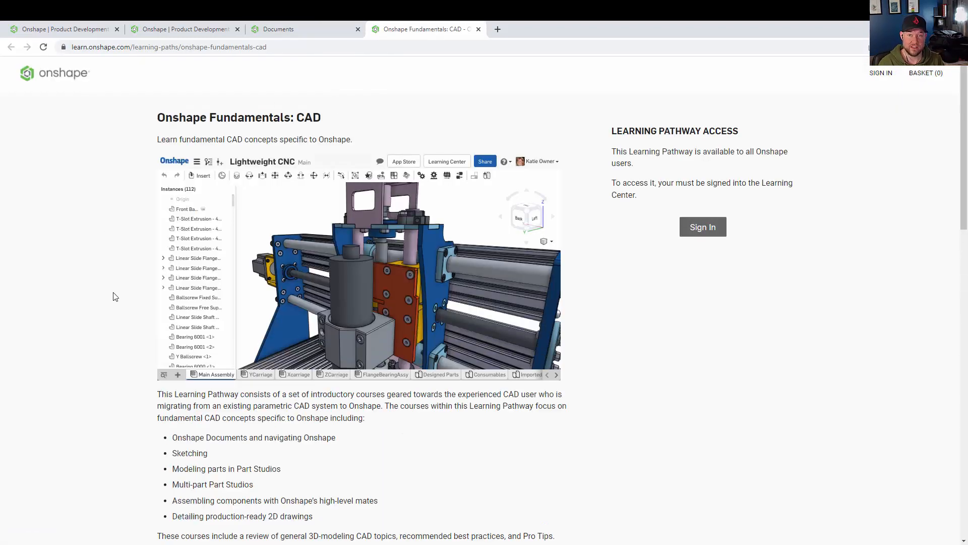
pyautogui.moveTo(124, 327)
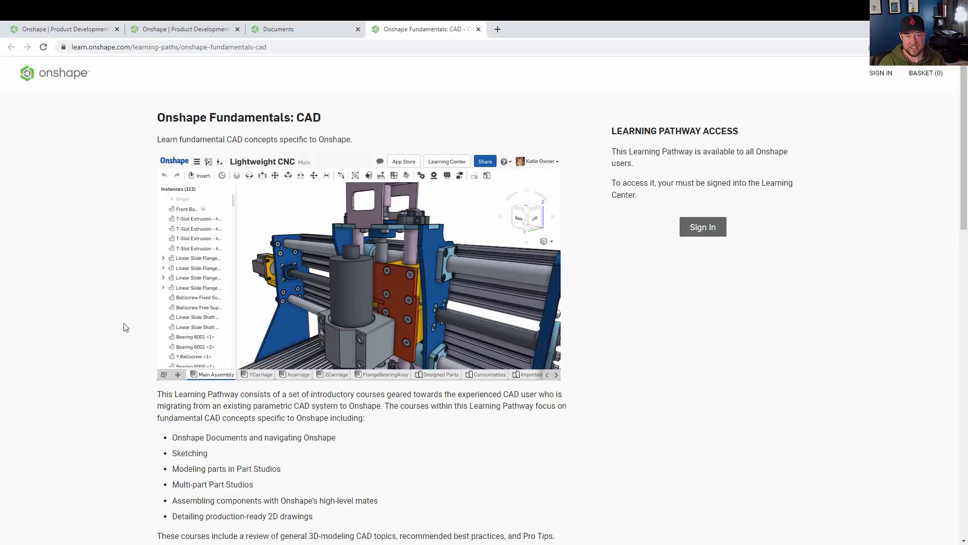
# Step: Browse the Fundamentals: CAD milestones and open the Pneumatic Cylinder public document
pyautogui.scroll(-3)
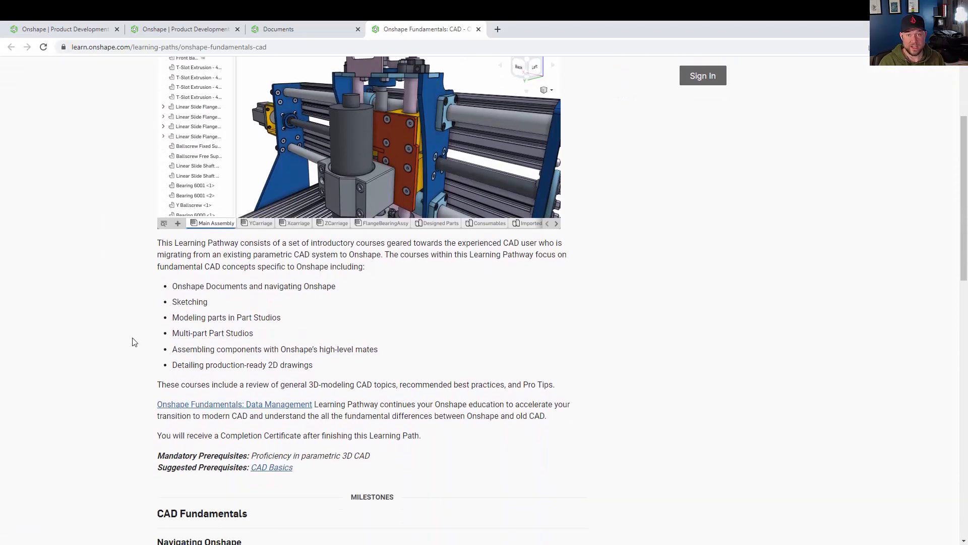
pyautogui.scroll(-3)
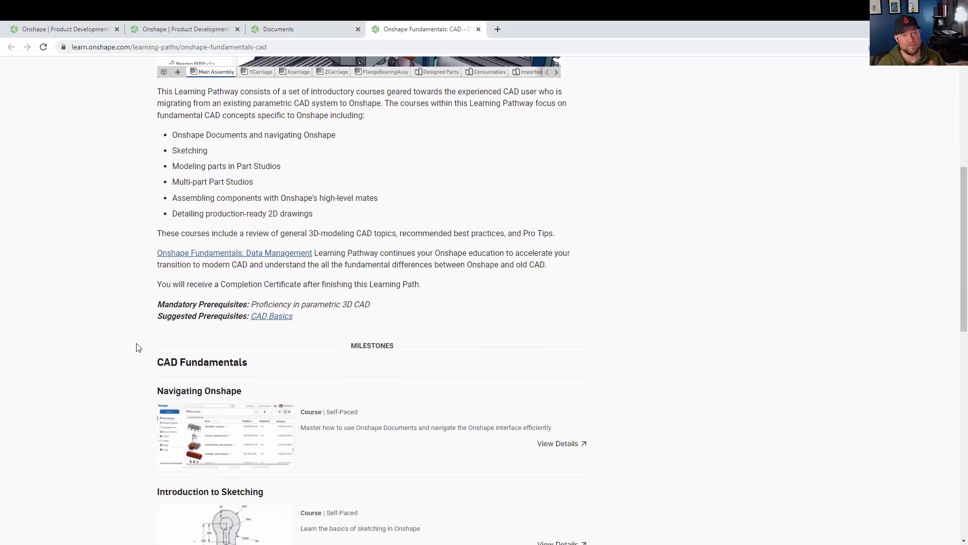
pyautogui.scroll(-3)
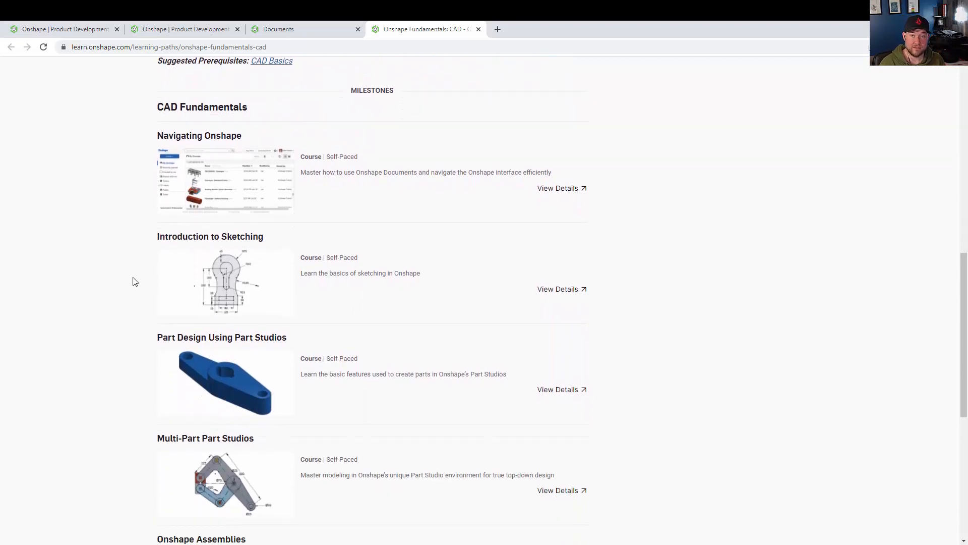
pyautogui.scroll(-3)
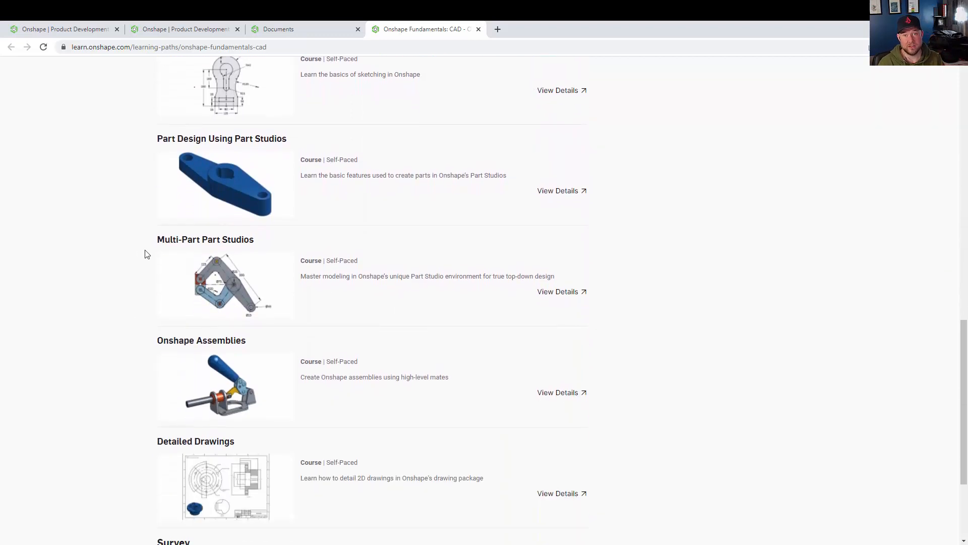
pyautogui.scroll(-3)
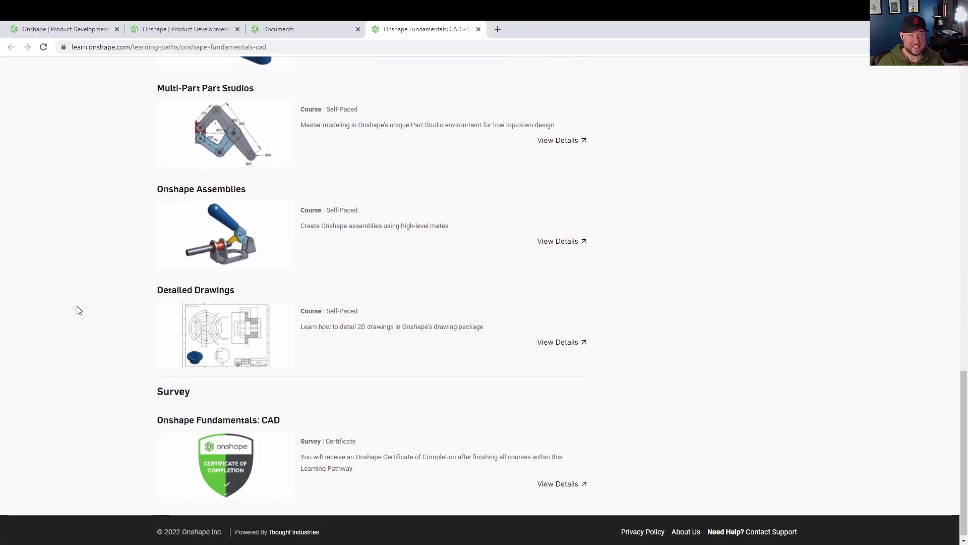
pyautogui.scroll(3)
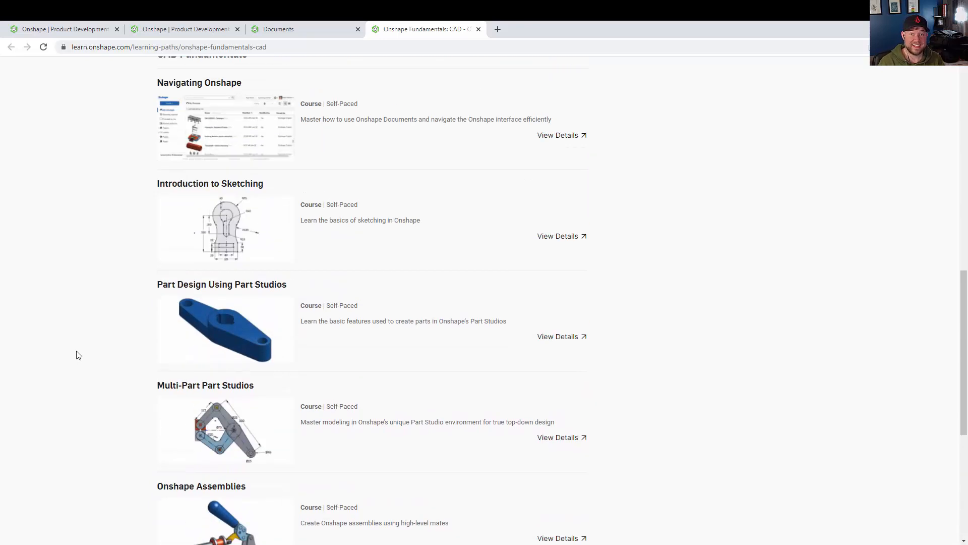
pyautogui.click(278, 29)
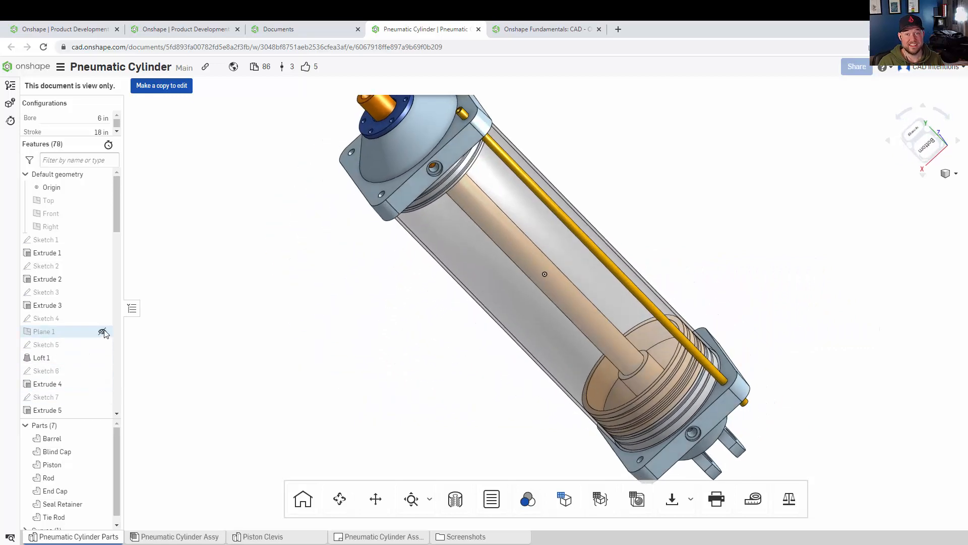
# Step: Set the cylinder to Isometric view, open Piston Clevis, then go to Pneumatic Cylinder Assy
pyautogui.rightClick(478, 352)
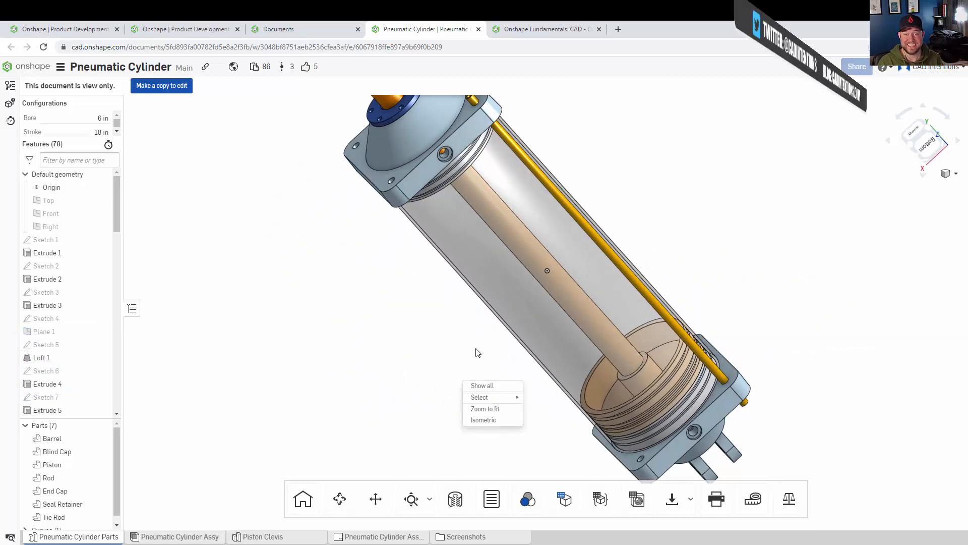
pyautogui.click(484, 420)
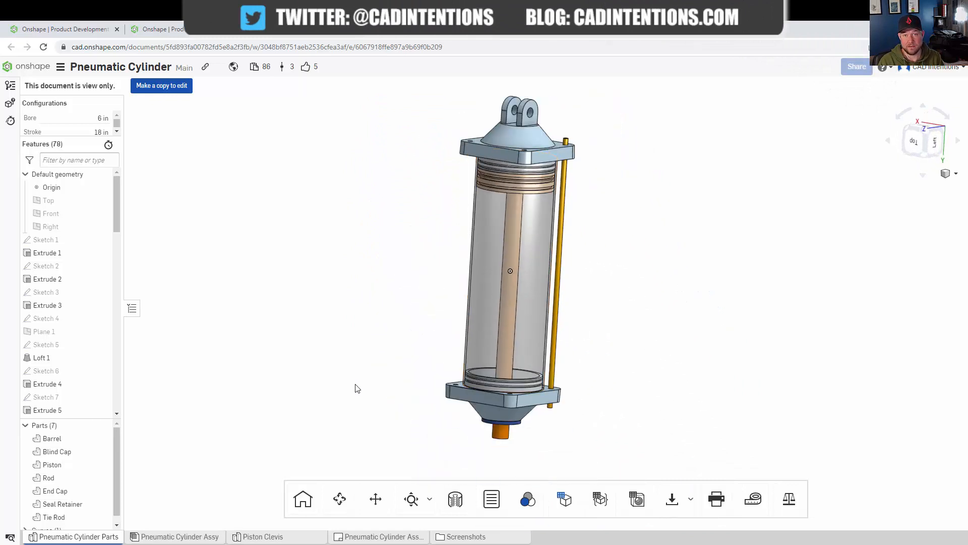
pyautogui.click(262, 537)
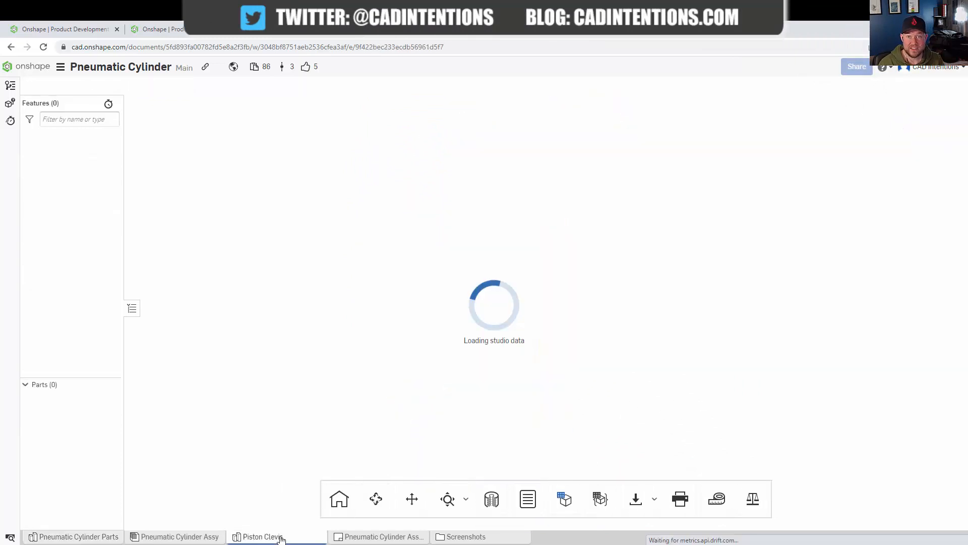
pyautogui.moveTo(179, 536)
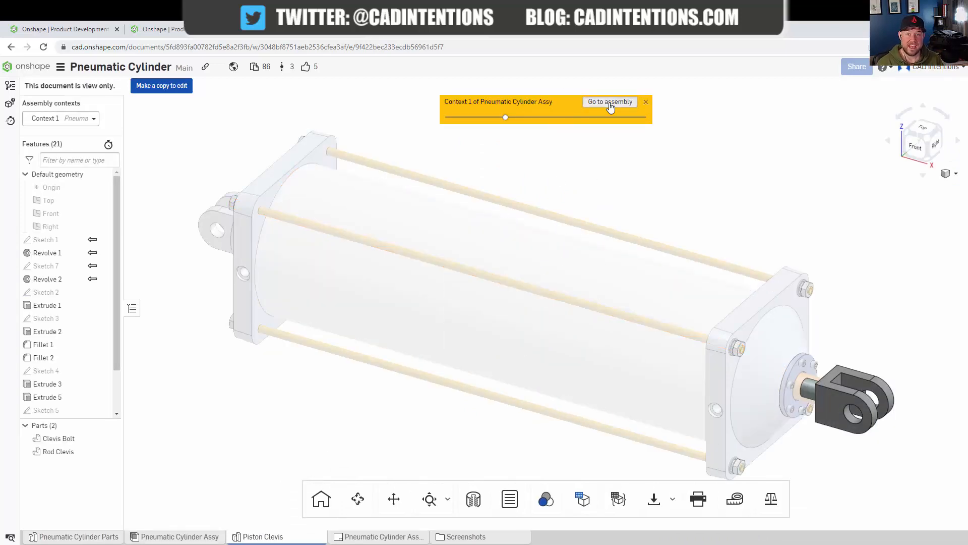
pyautogui.click(610, 102)
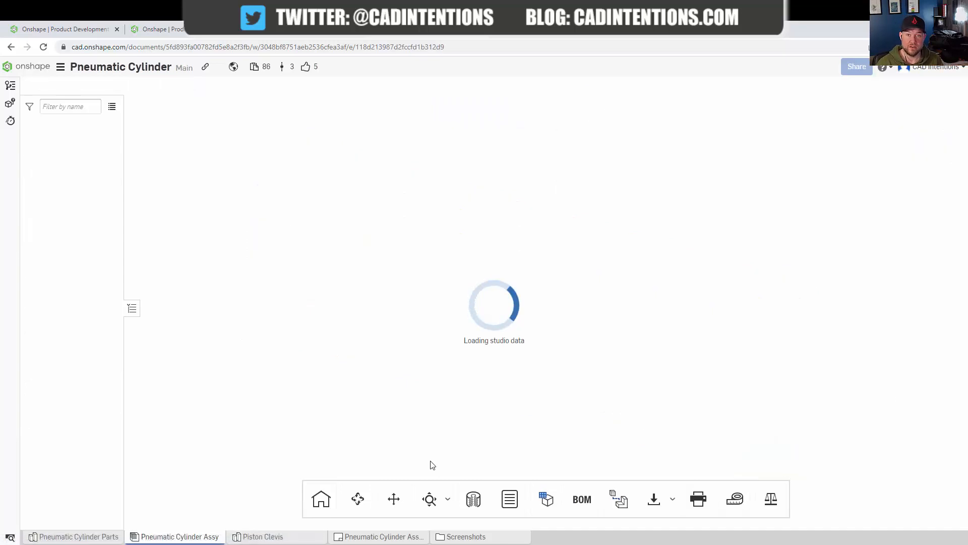